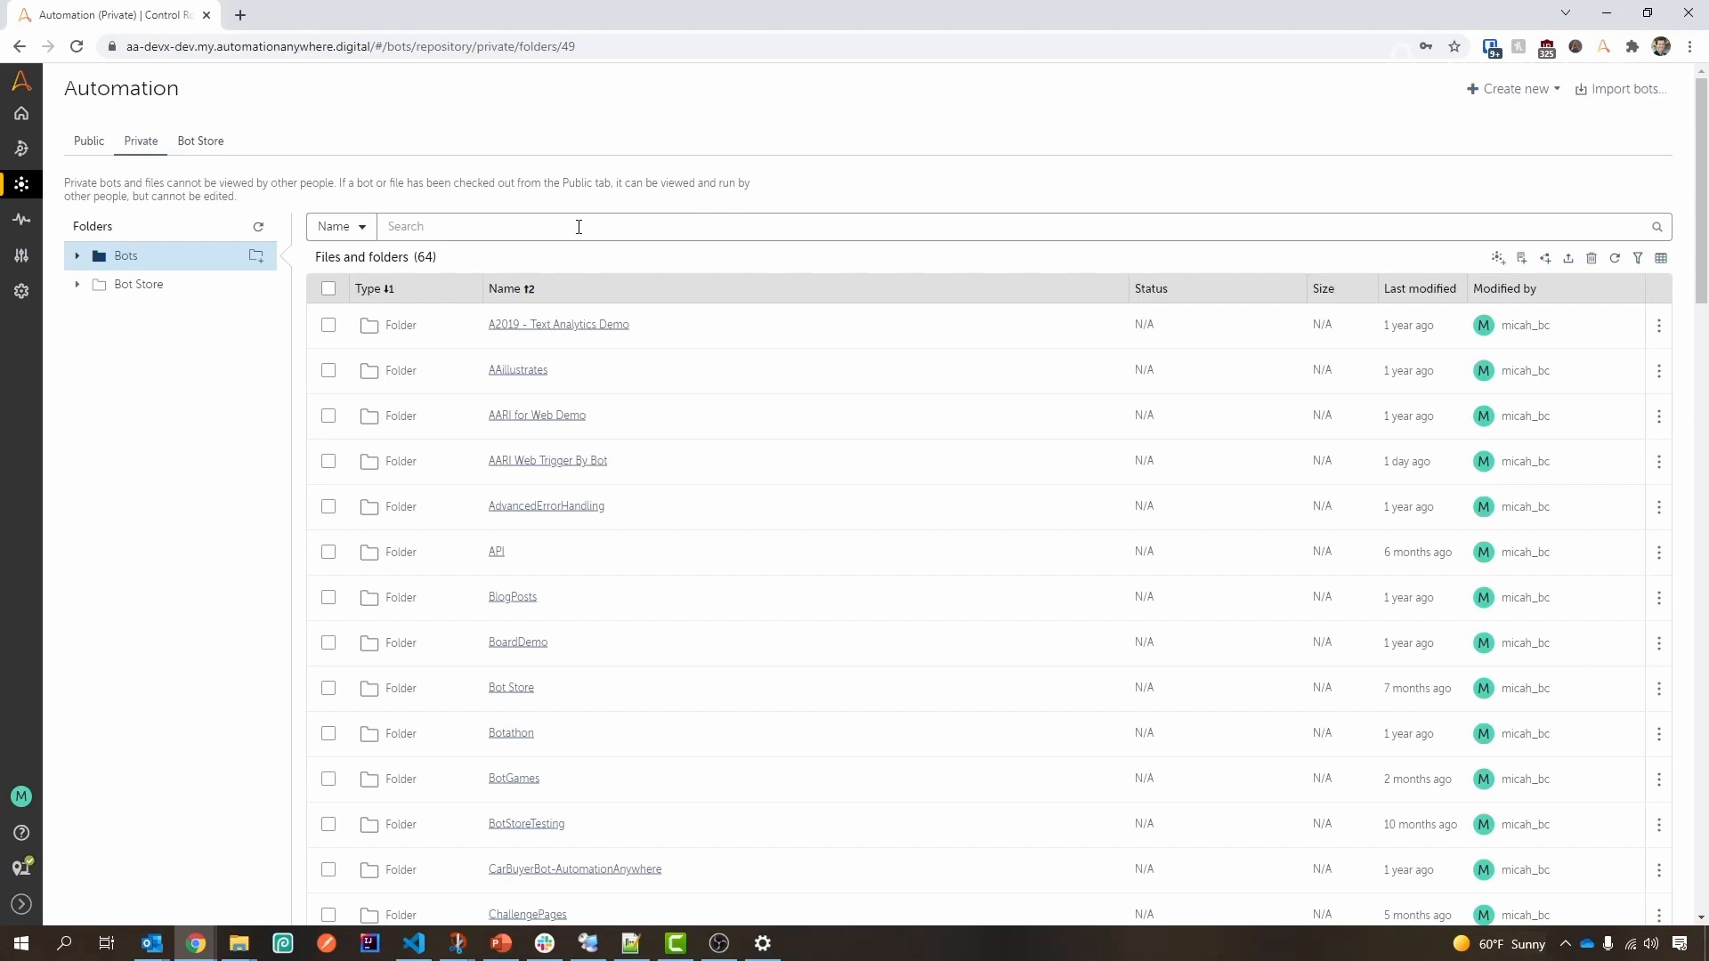
pyautogui.moveTo(140, 140)
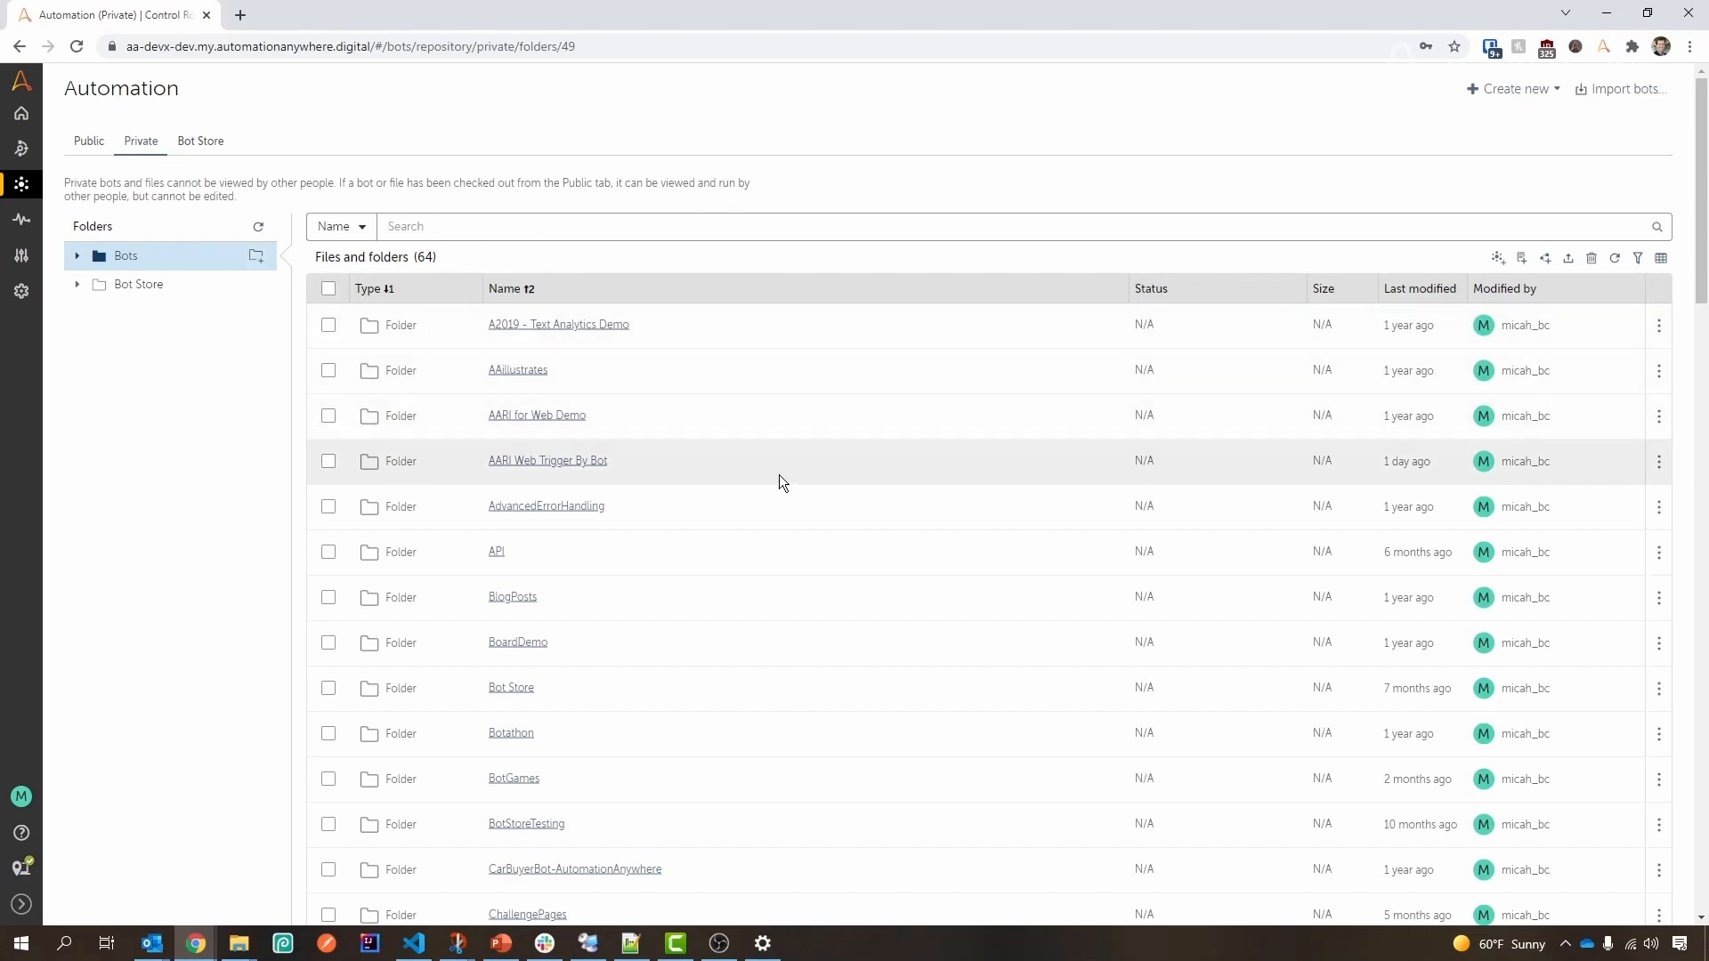
# Scroll the private Bots list down to the Scratchpad task bot
pyautogui.scroll(-3)
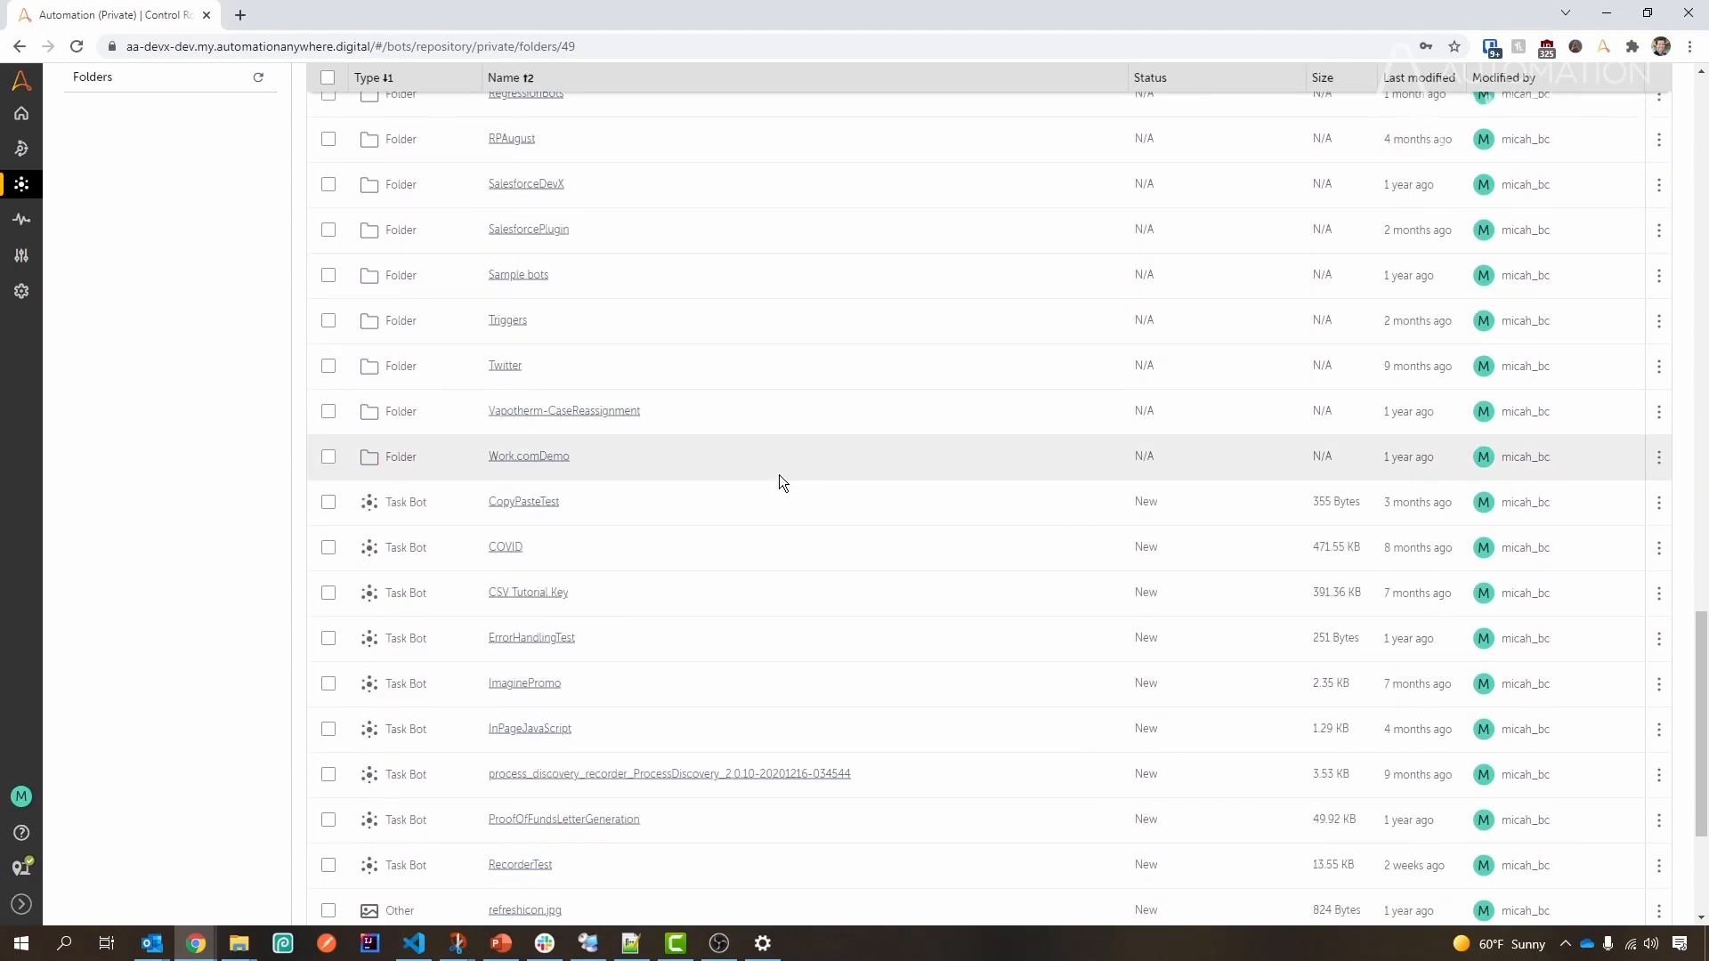
pyautogui.scroll(-3)
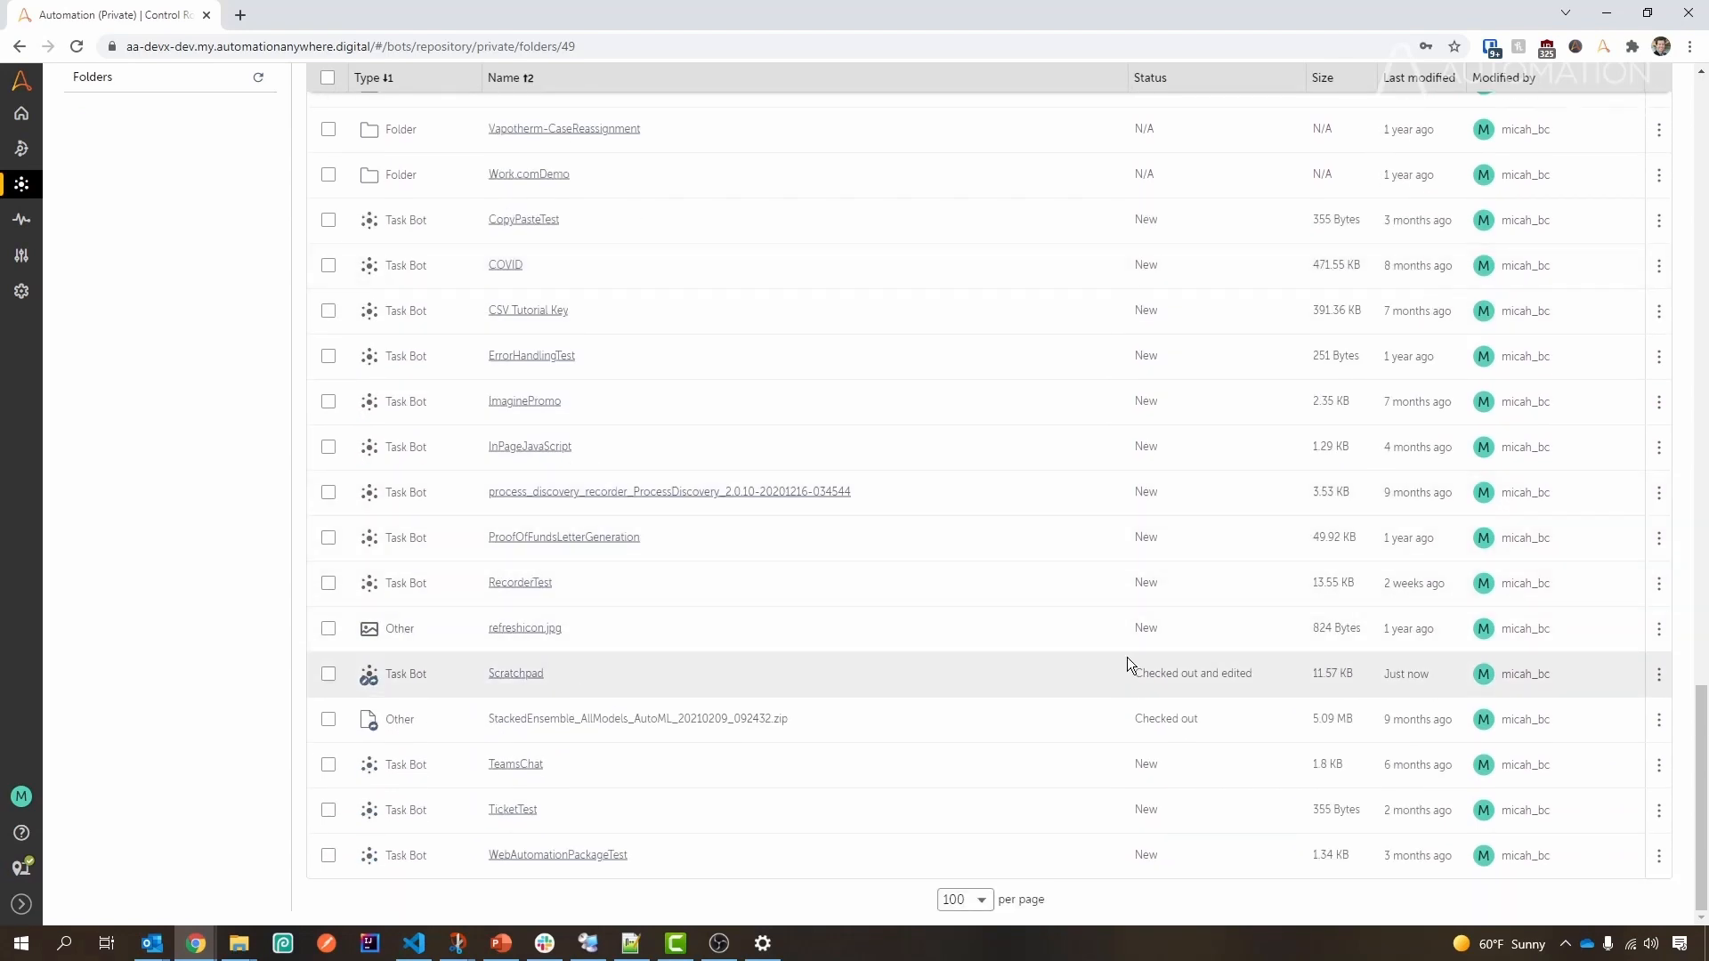
pyautogui.moveTo(515, 672)
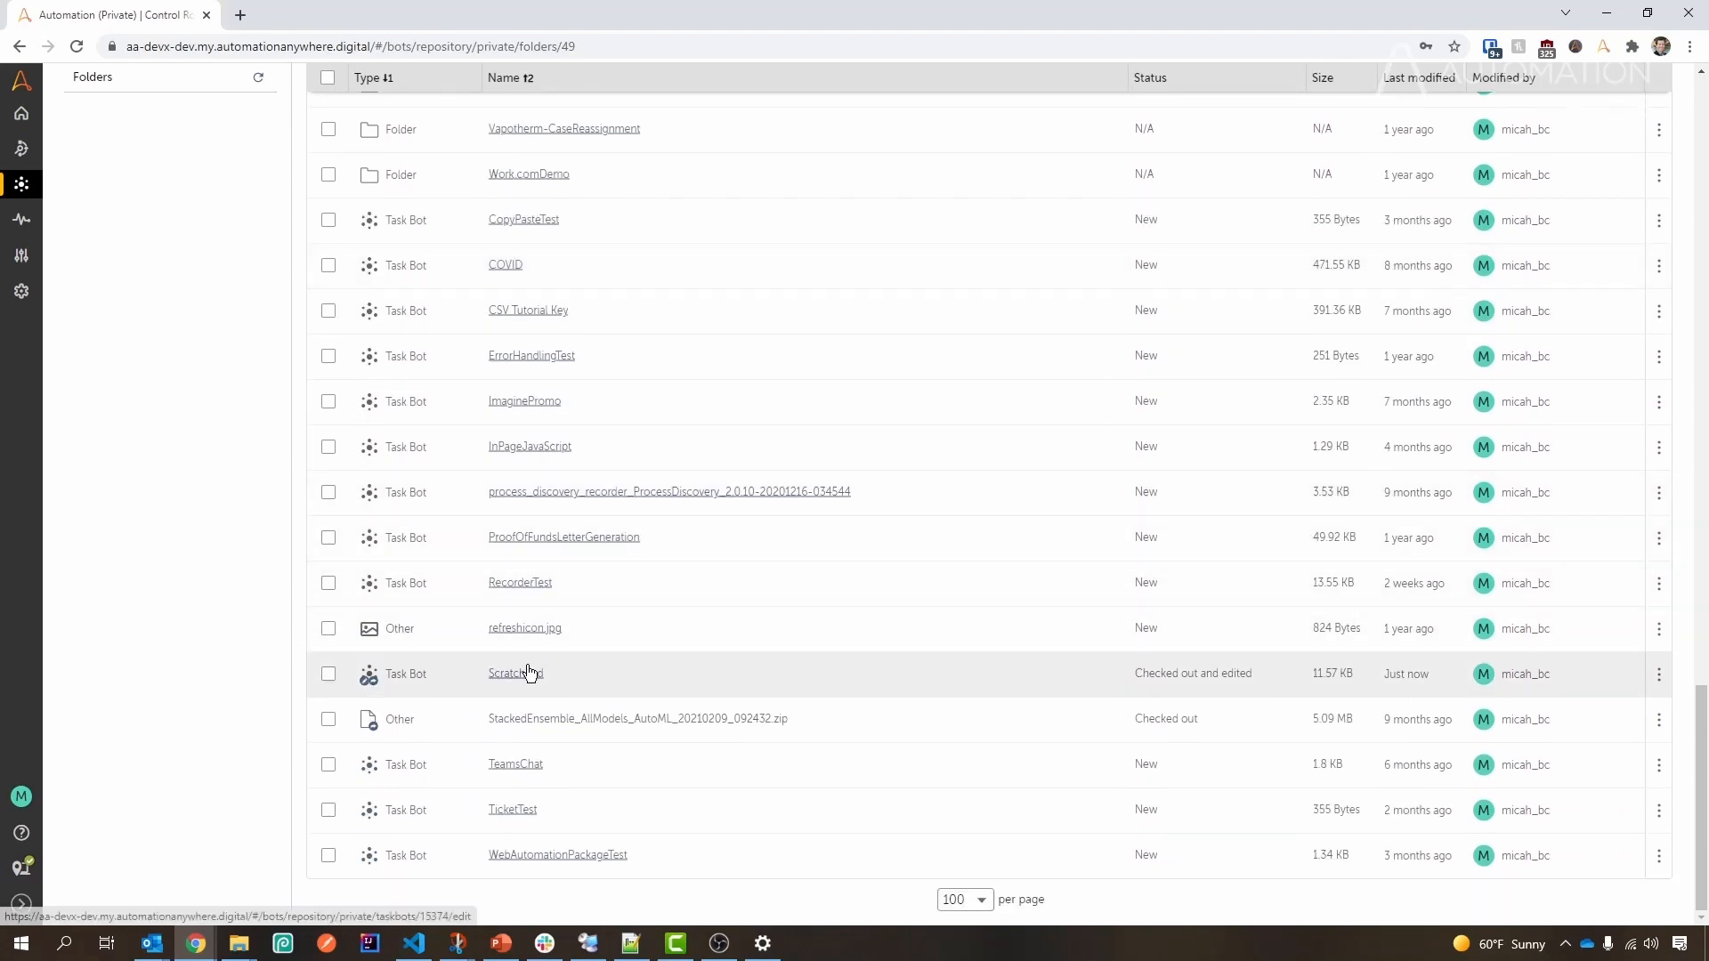
pyautogui.moveTo(509, 672)
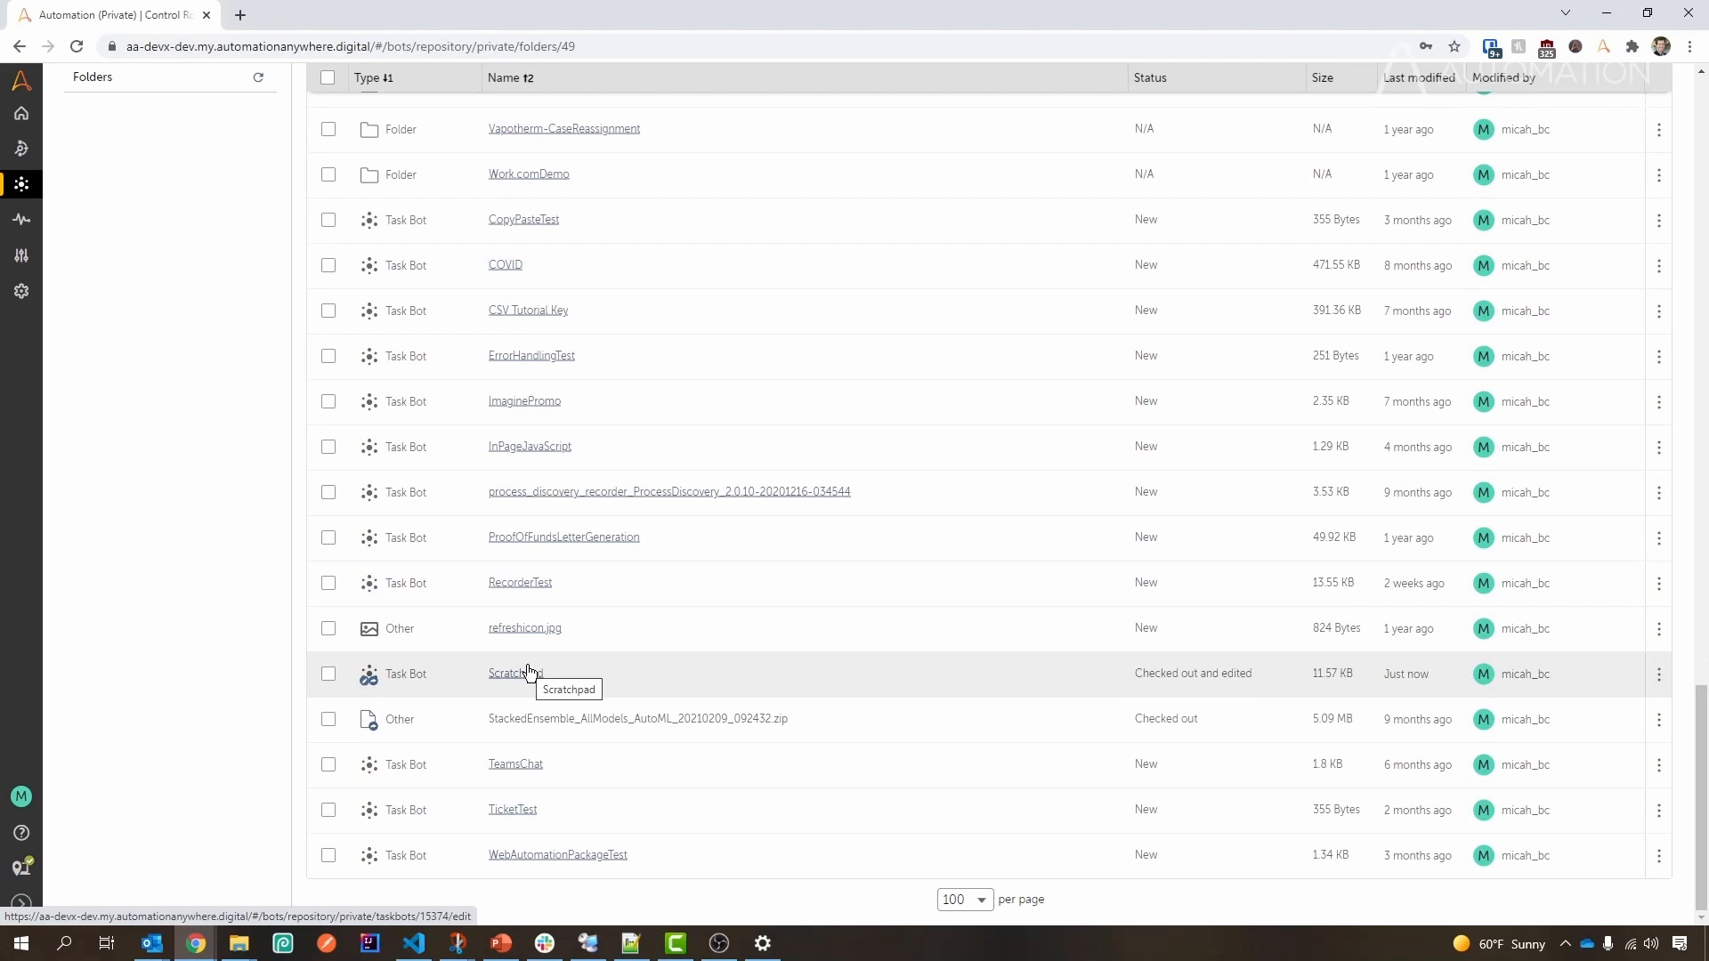
pyautogui.moveTo(1360, 658)
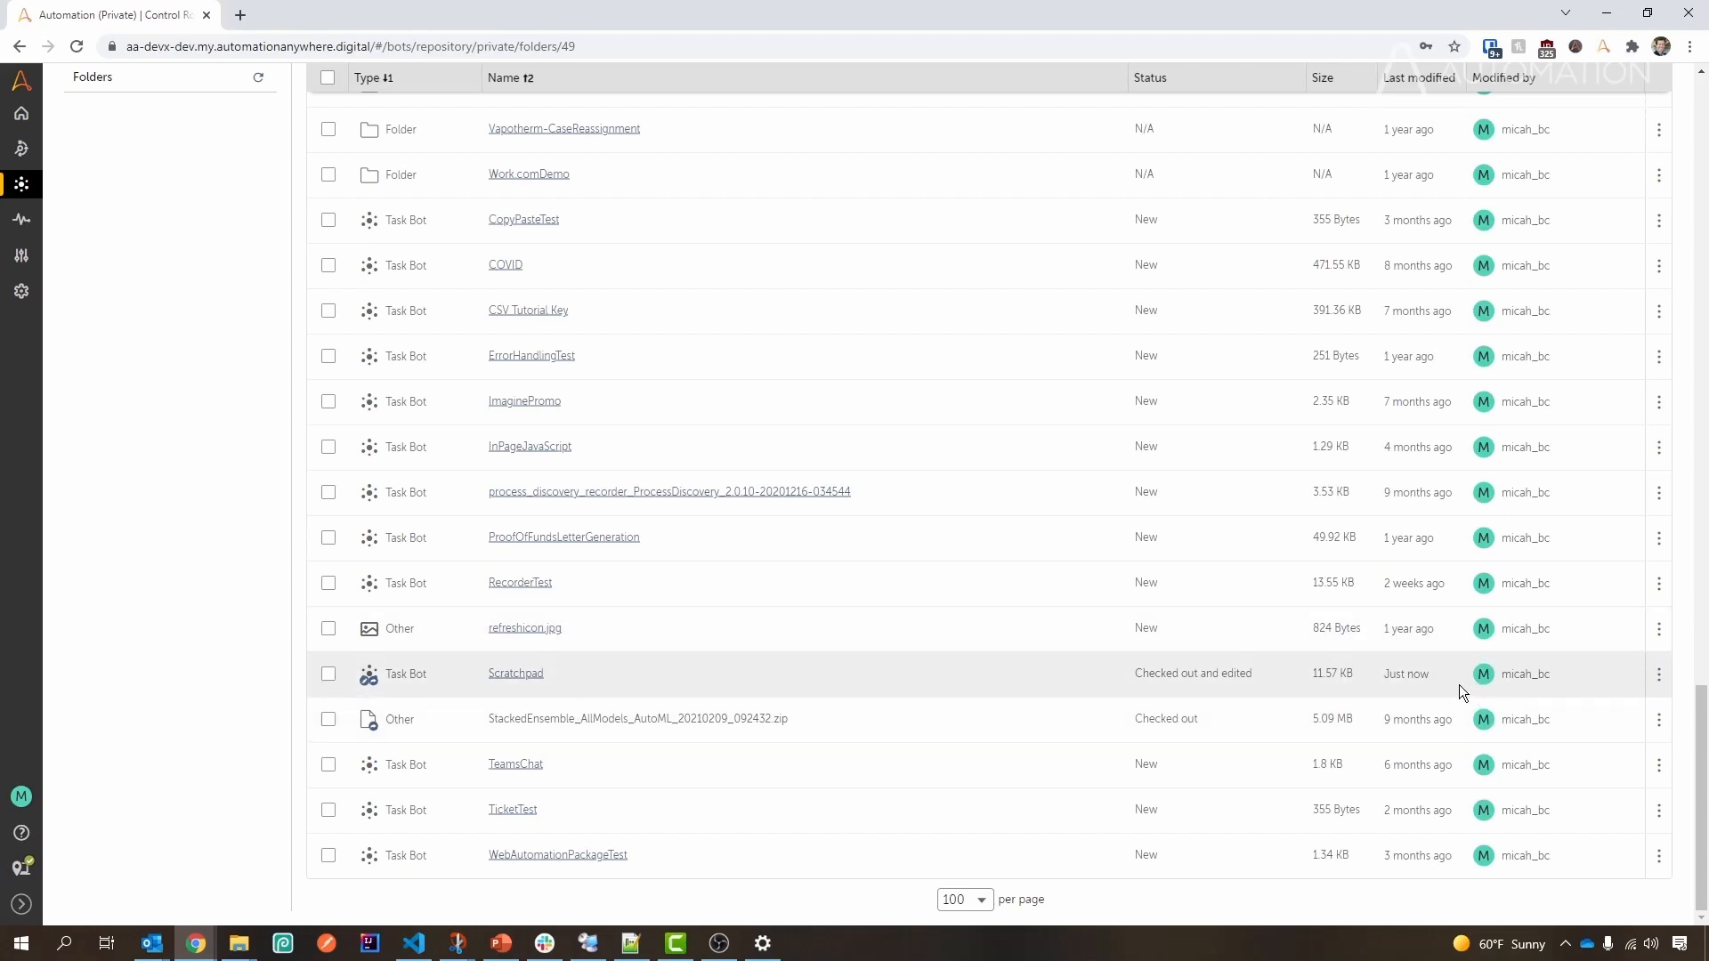
pyautogui.moveTo(1455, 694)
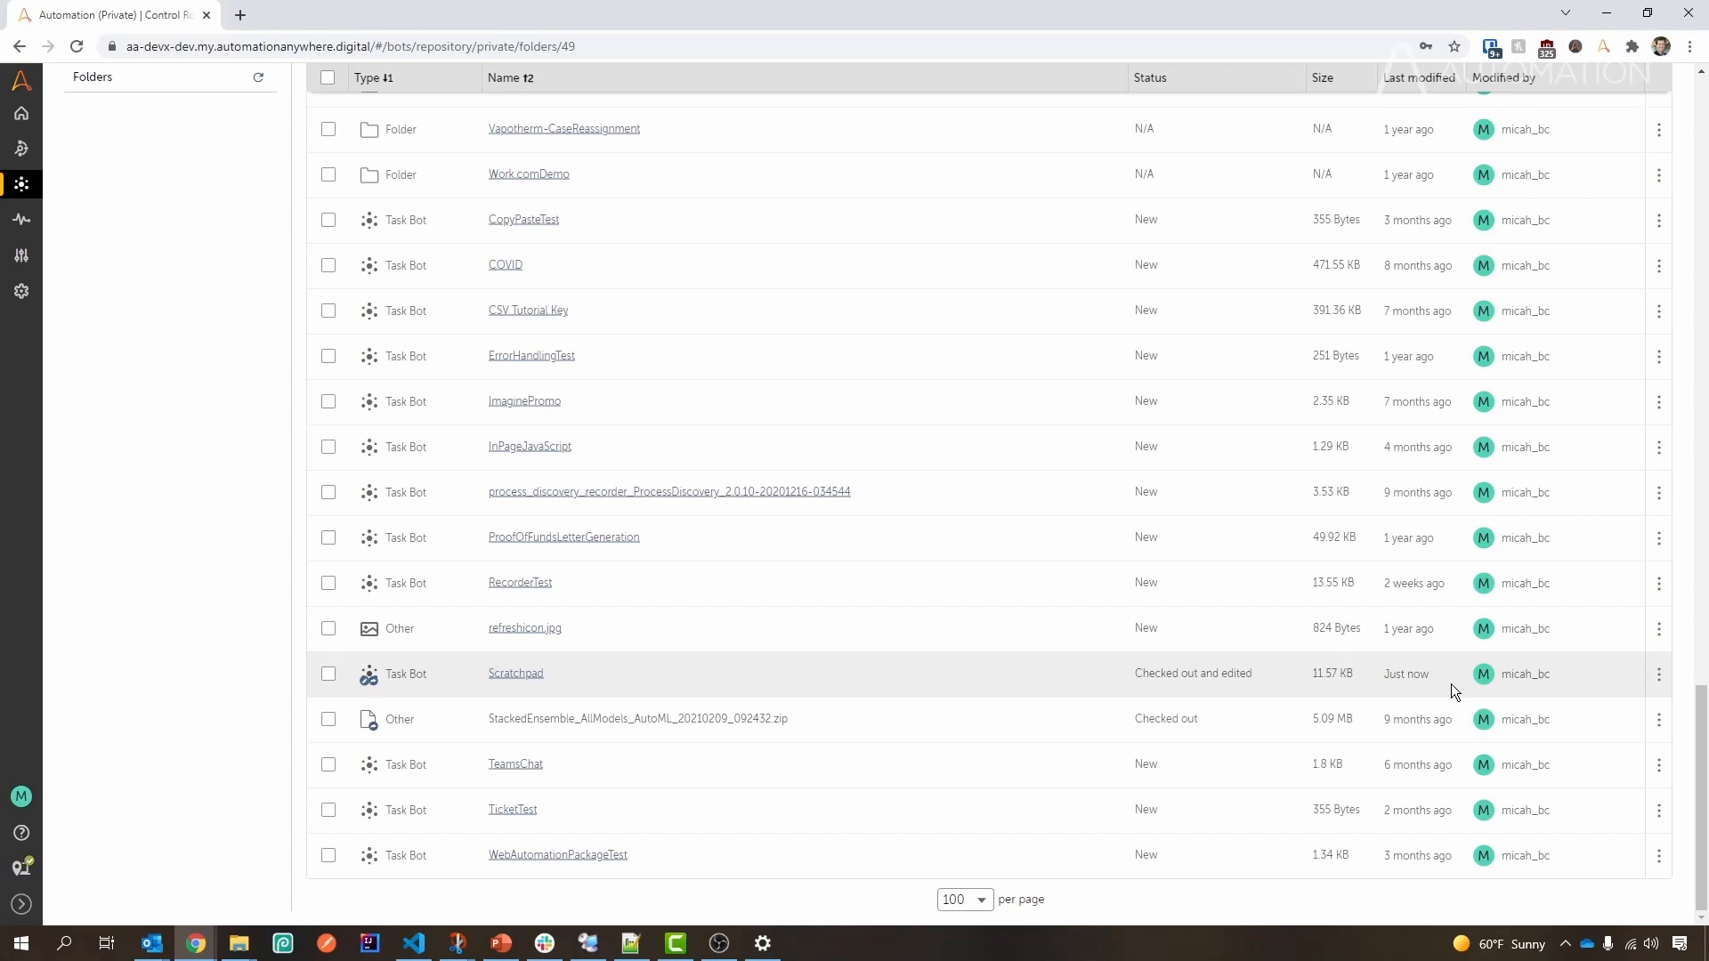
pyautogui.moveTo(1641, 680)
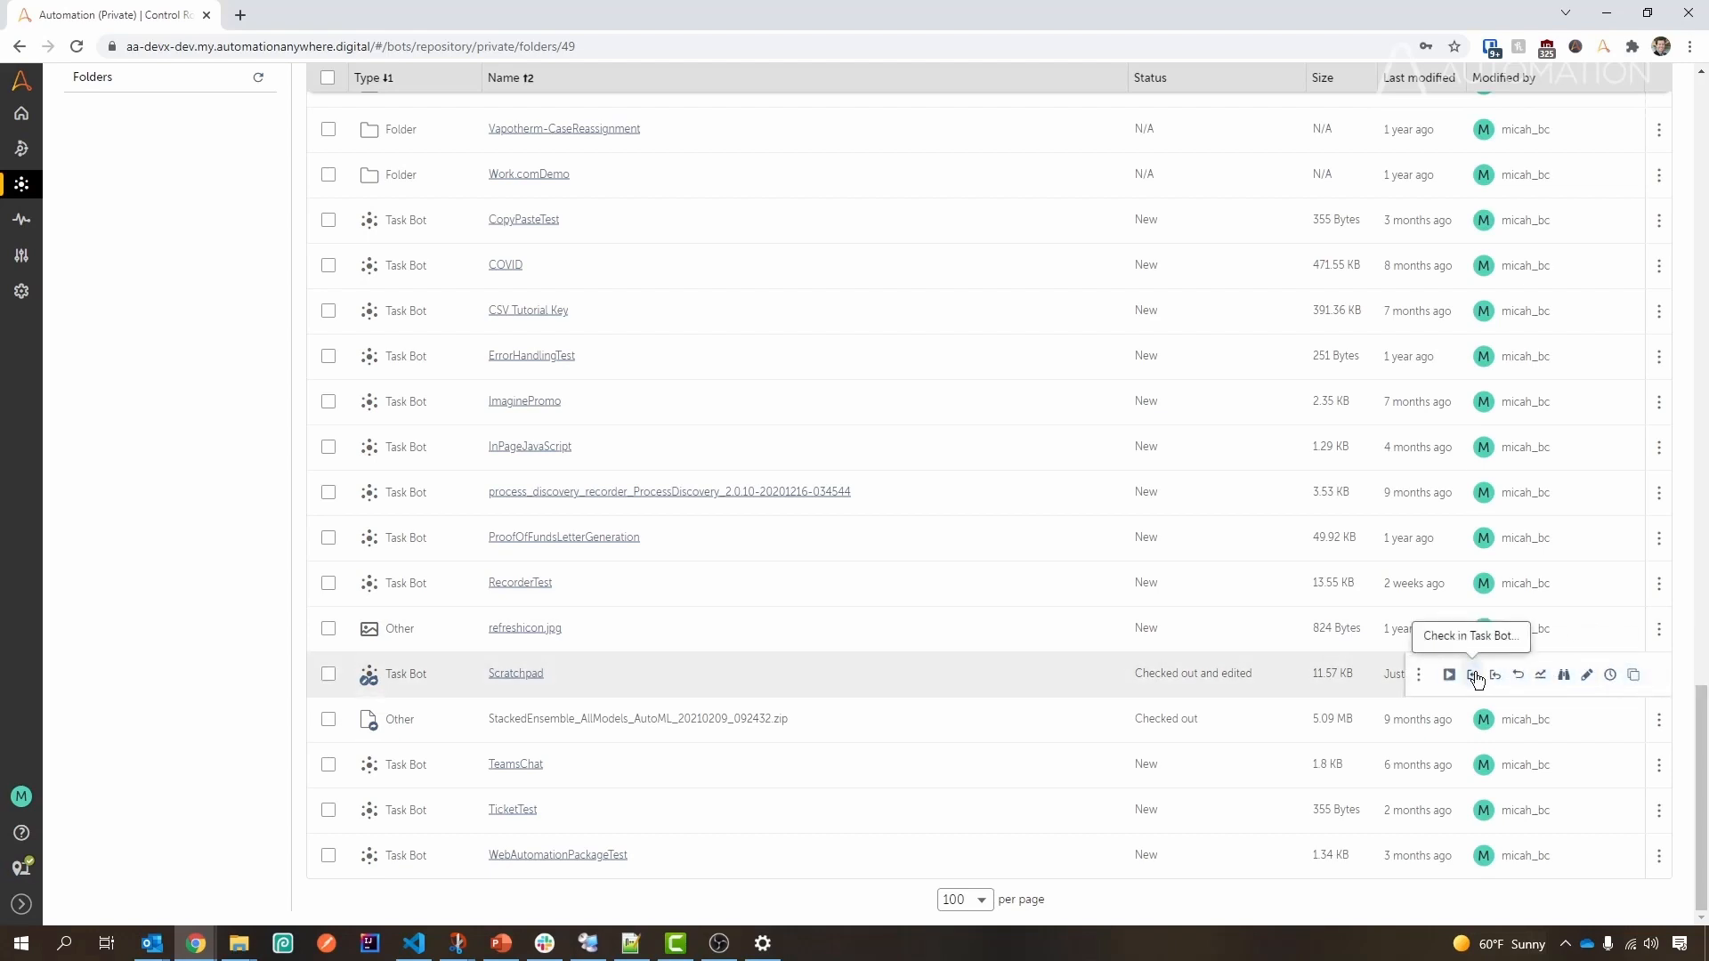
# Check in Scratchpad with the comment 'Meaningful Comment - Quick Tip Checkin'
pyautogui.click(1472, 674)
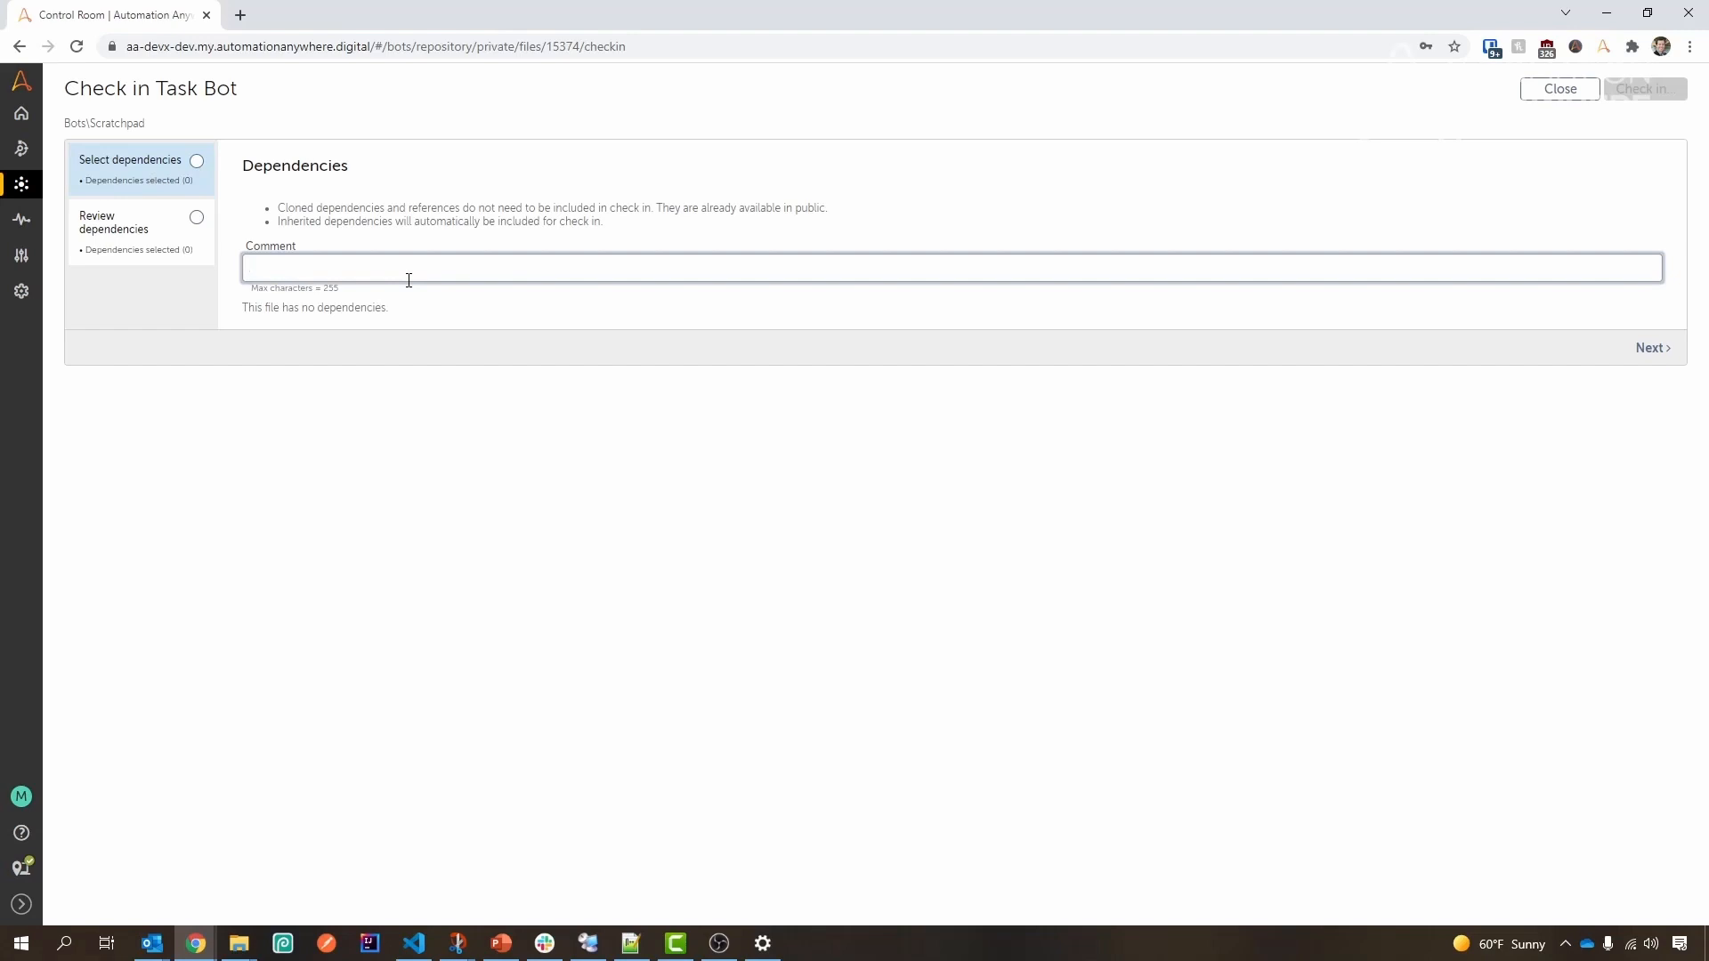
pyautogui.click(436, 267)
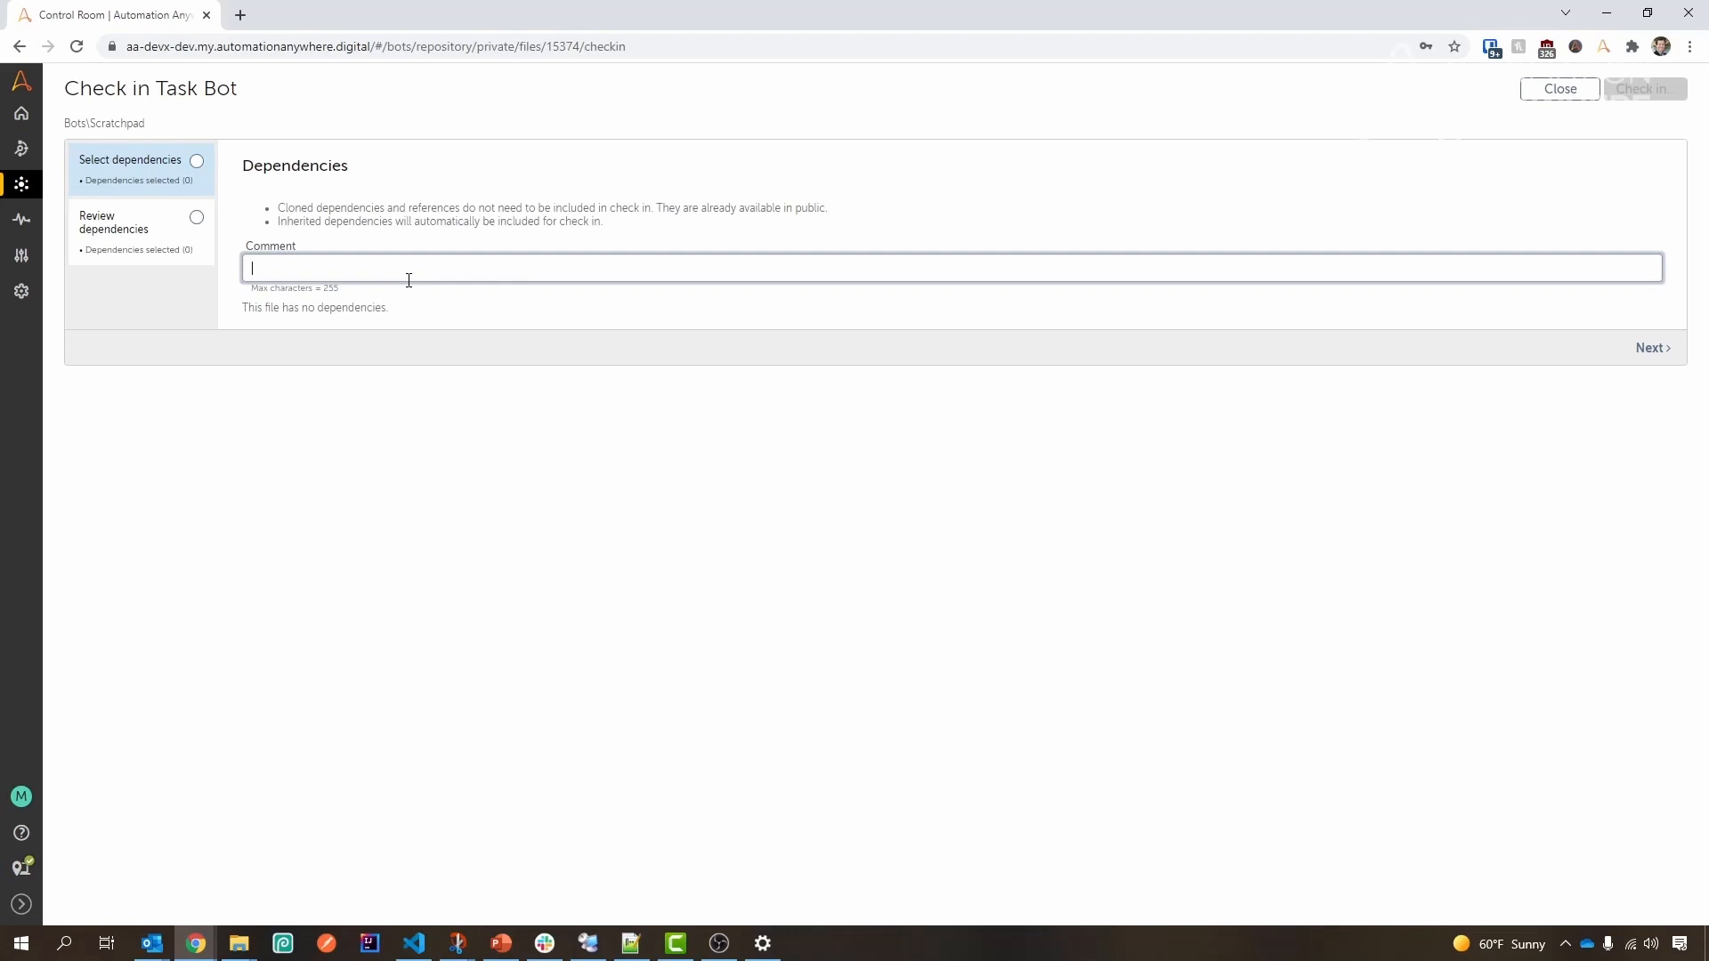
pyautogui.write('Meaning')
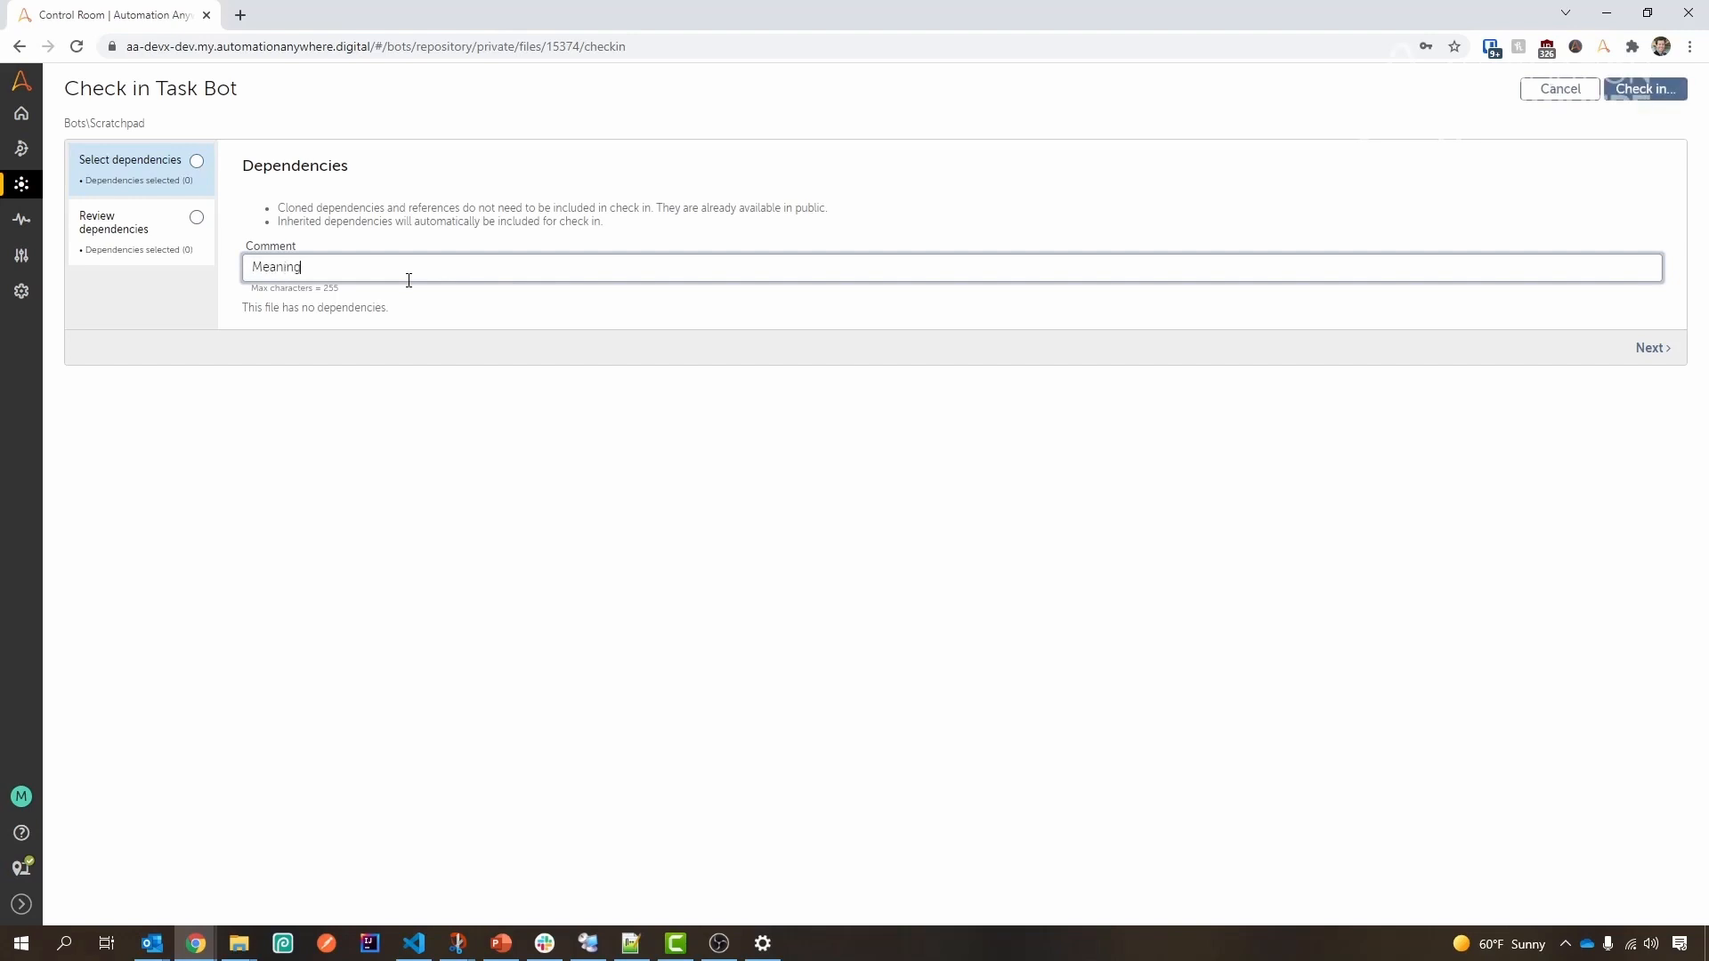
pyautogui.write('ful Comment')
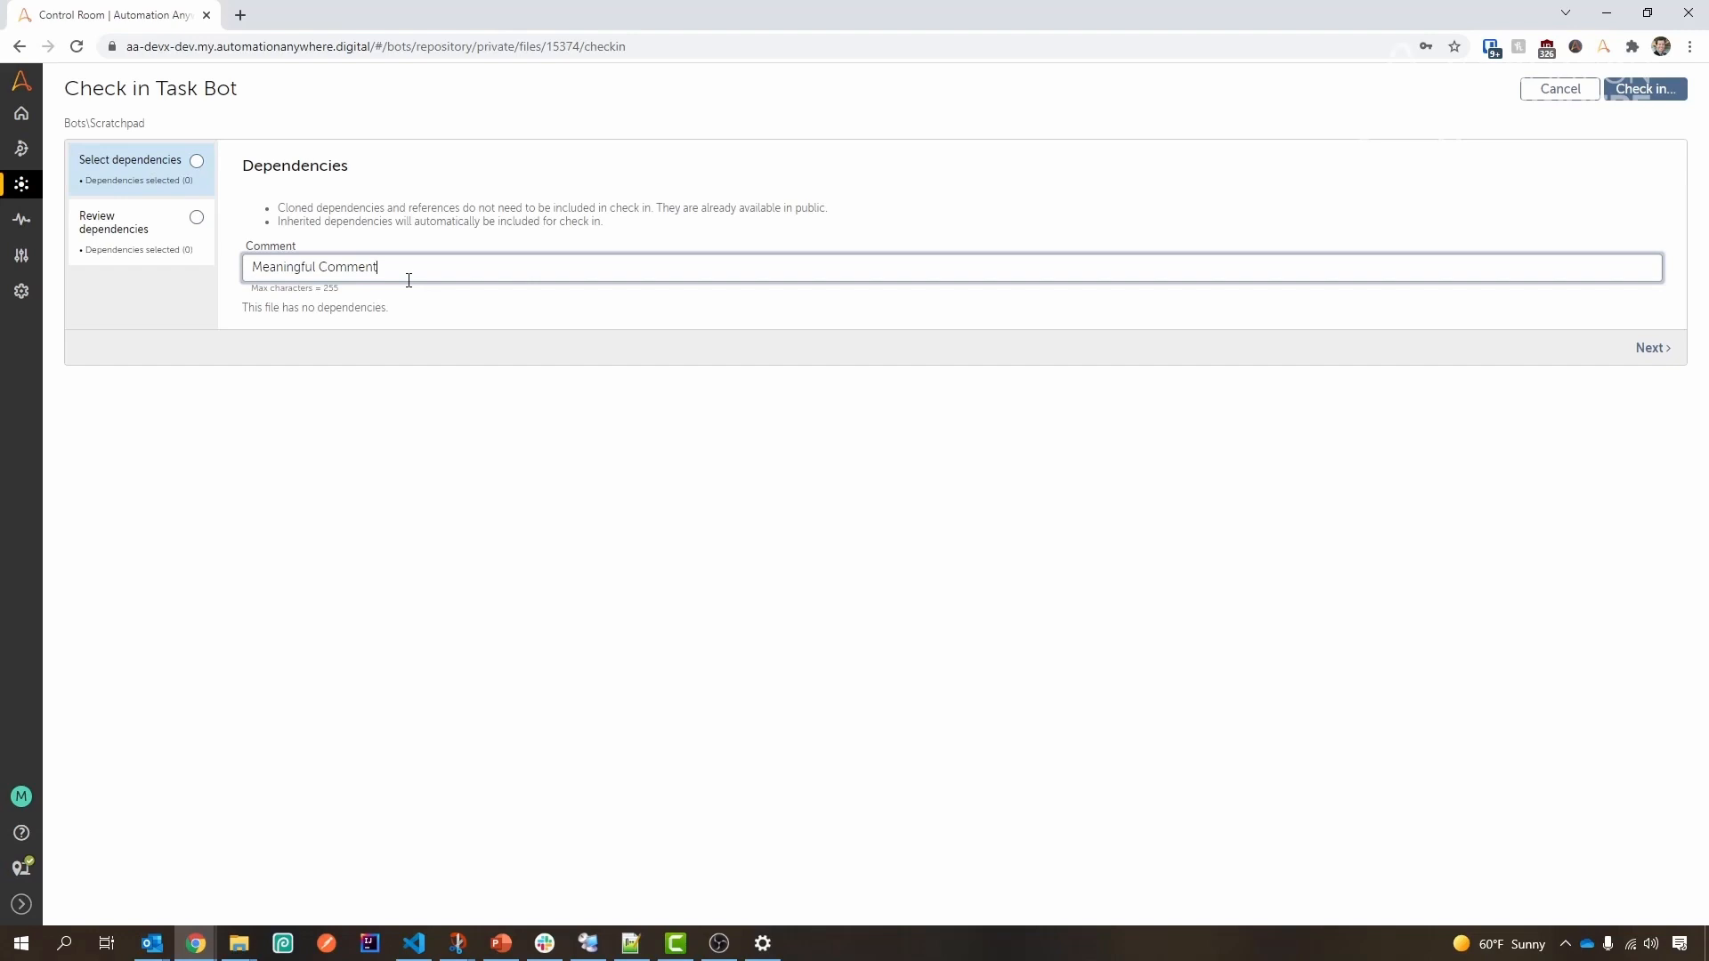
pyautogui.write('- Quick Tip Checkin')
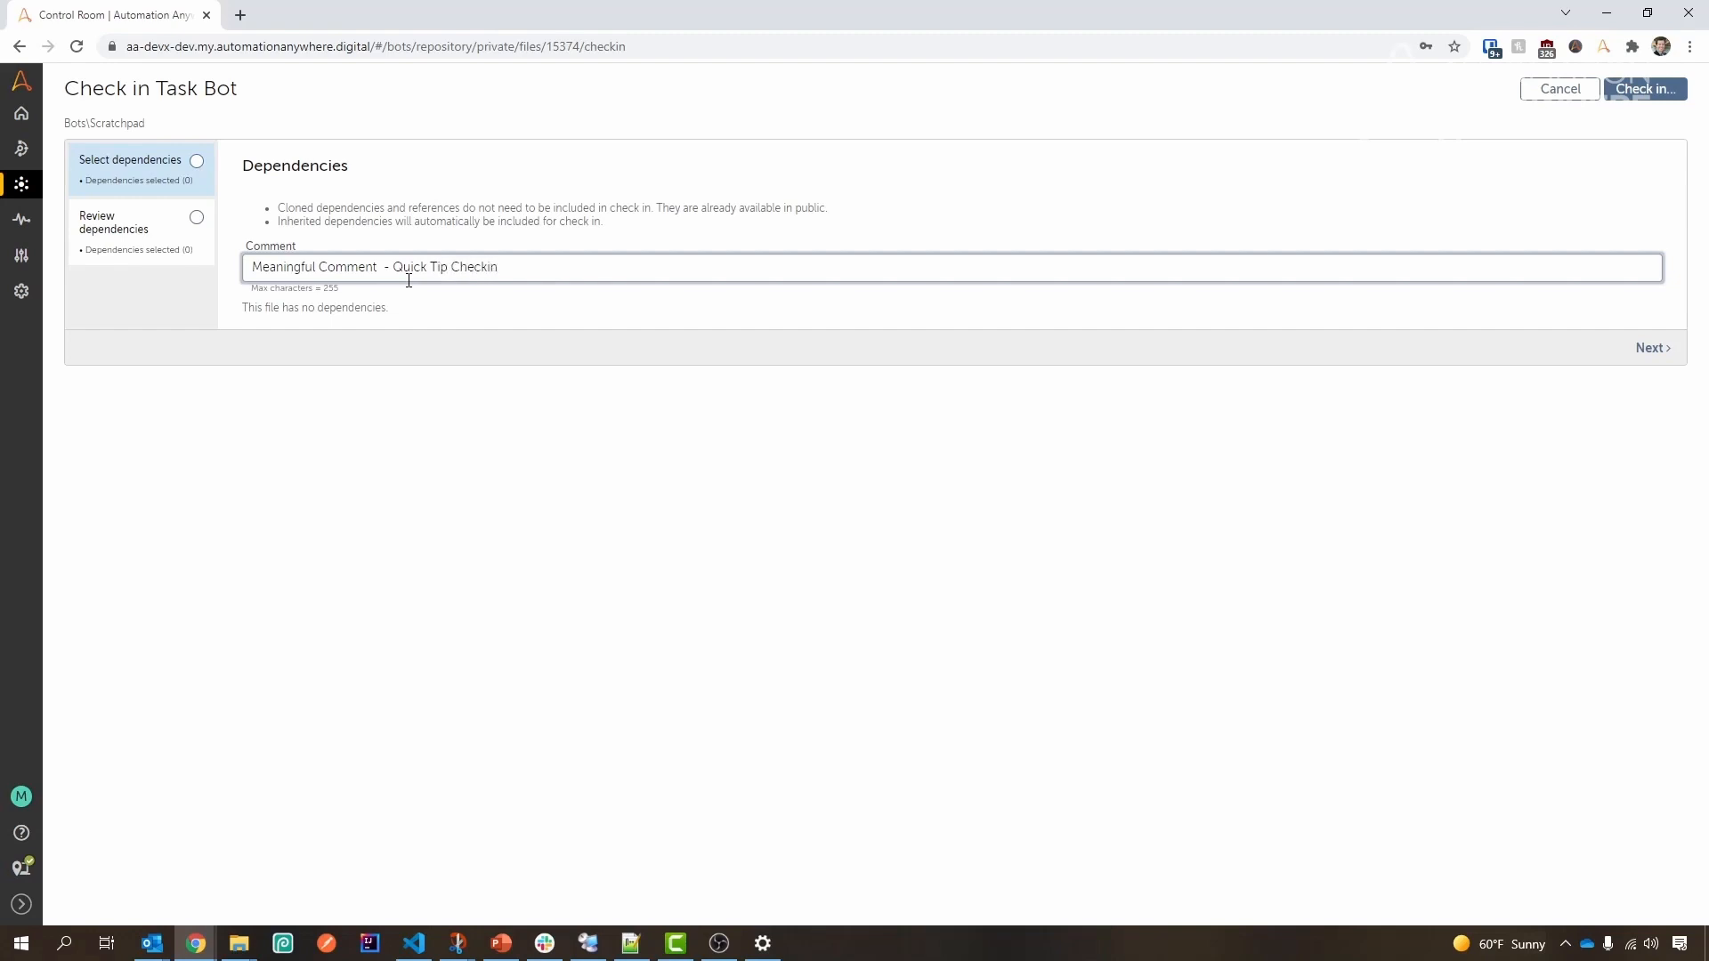
pyautogui.click(1645, 88)
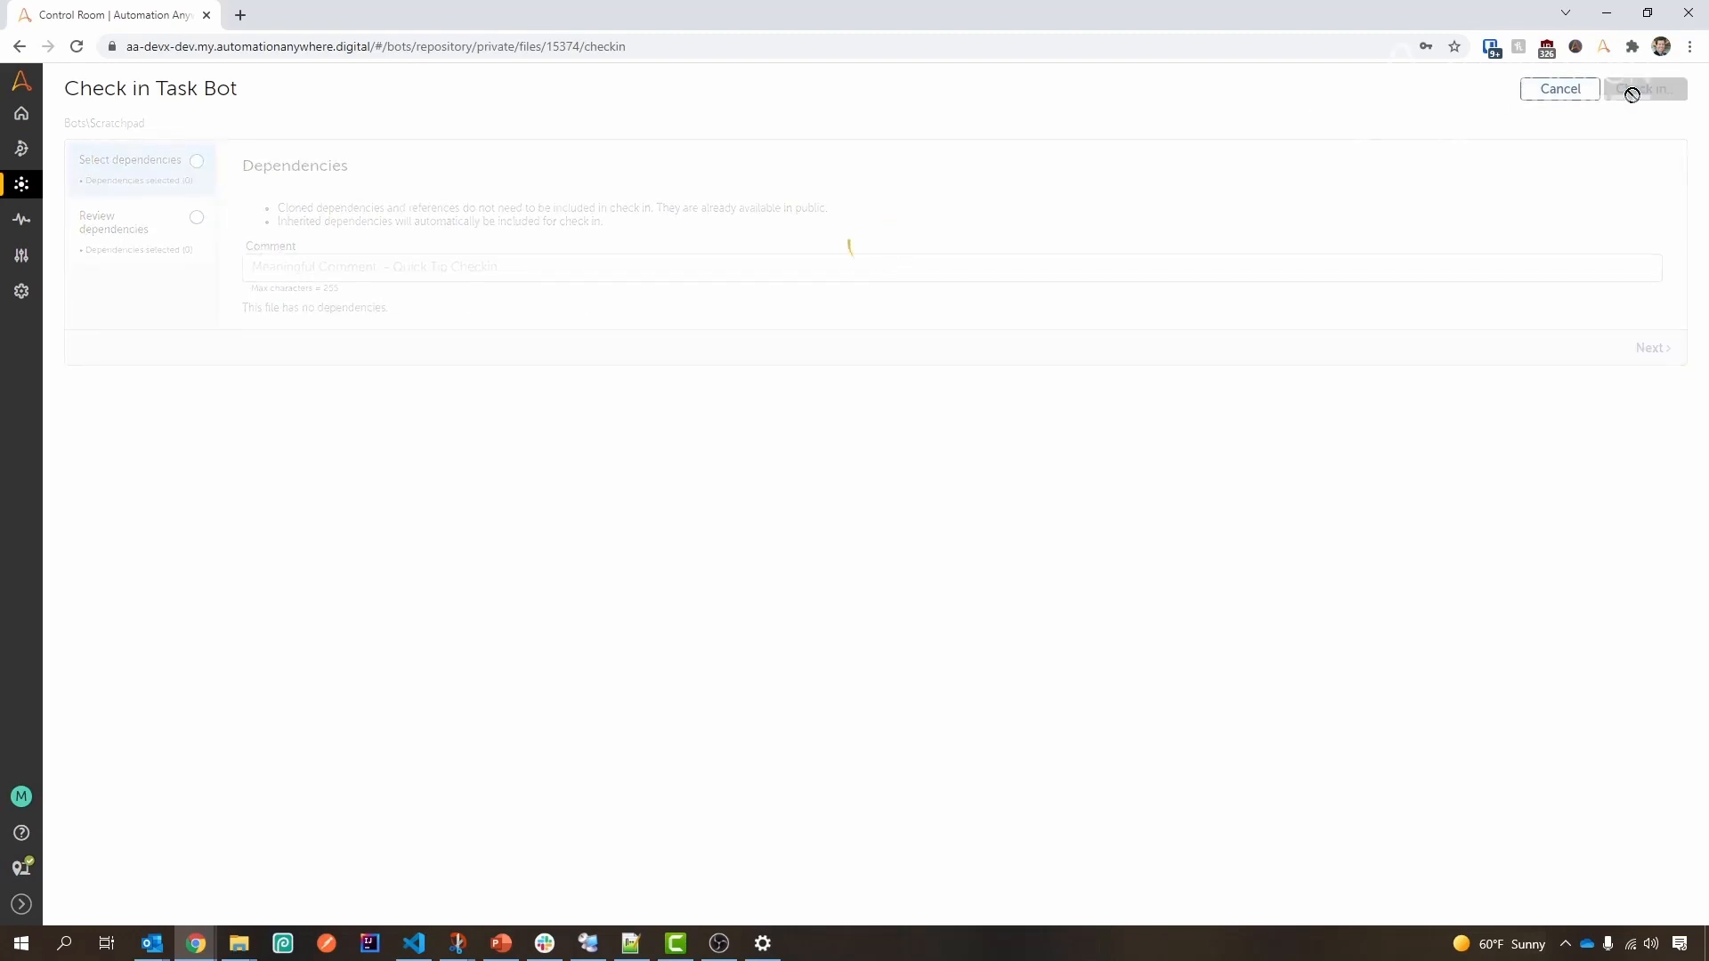
pyautogui.click(1645, 89)
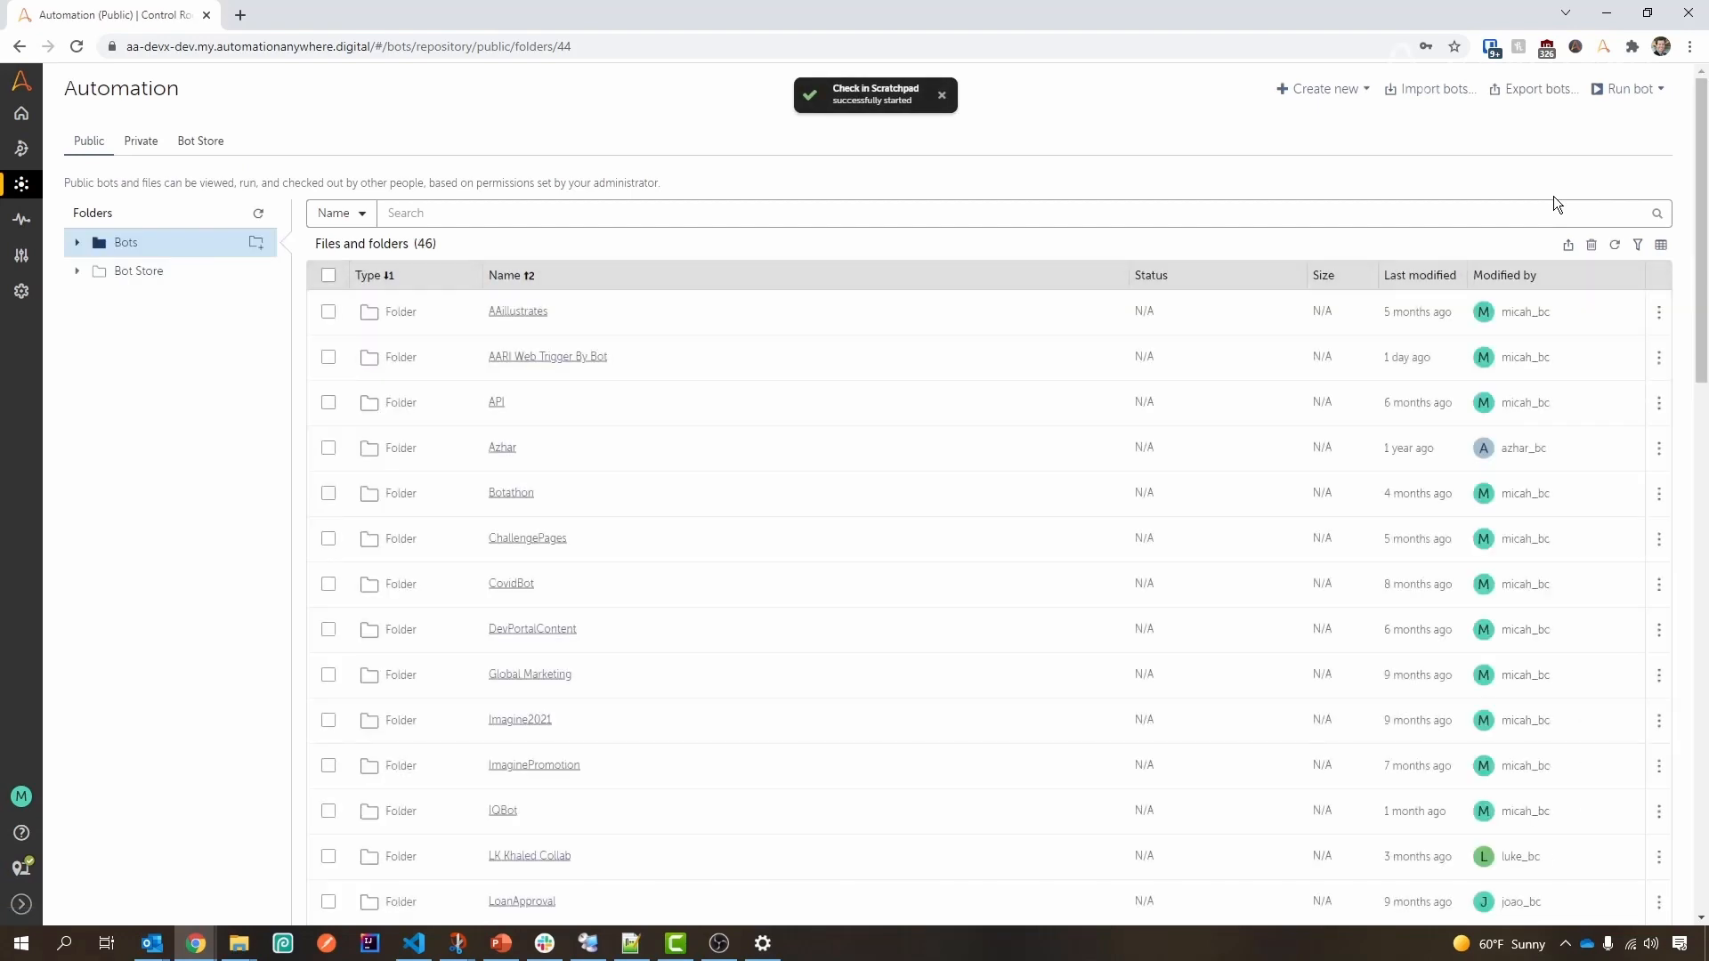
pyautogui.moveTo(1184, 456)
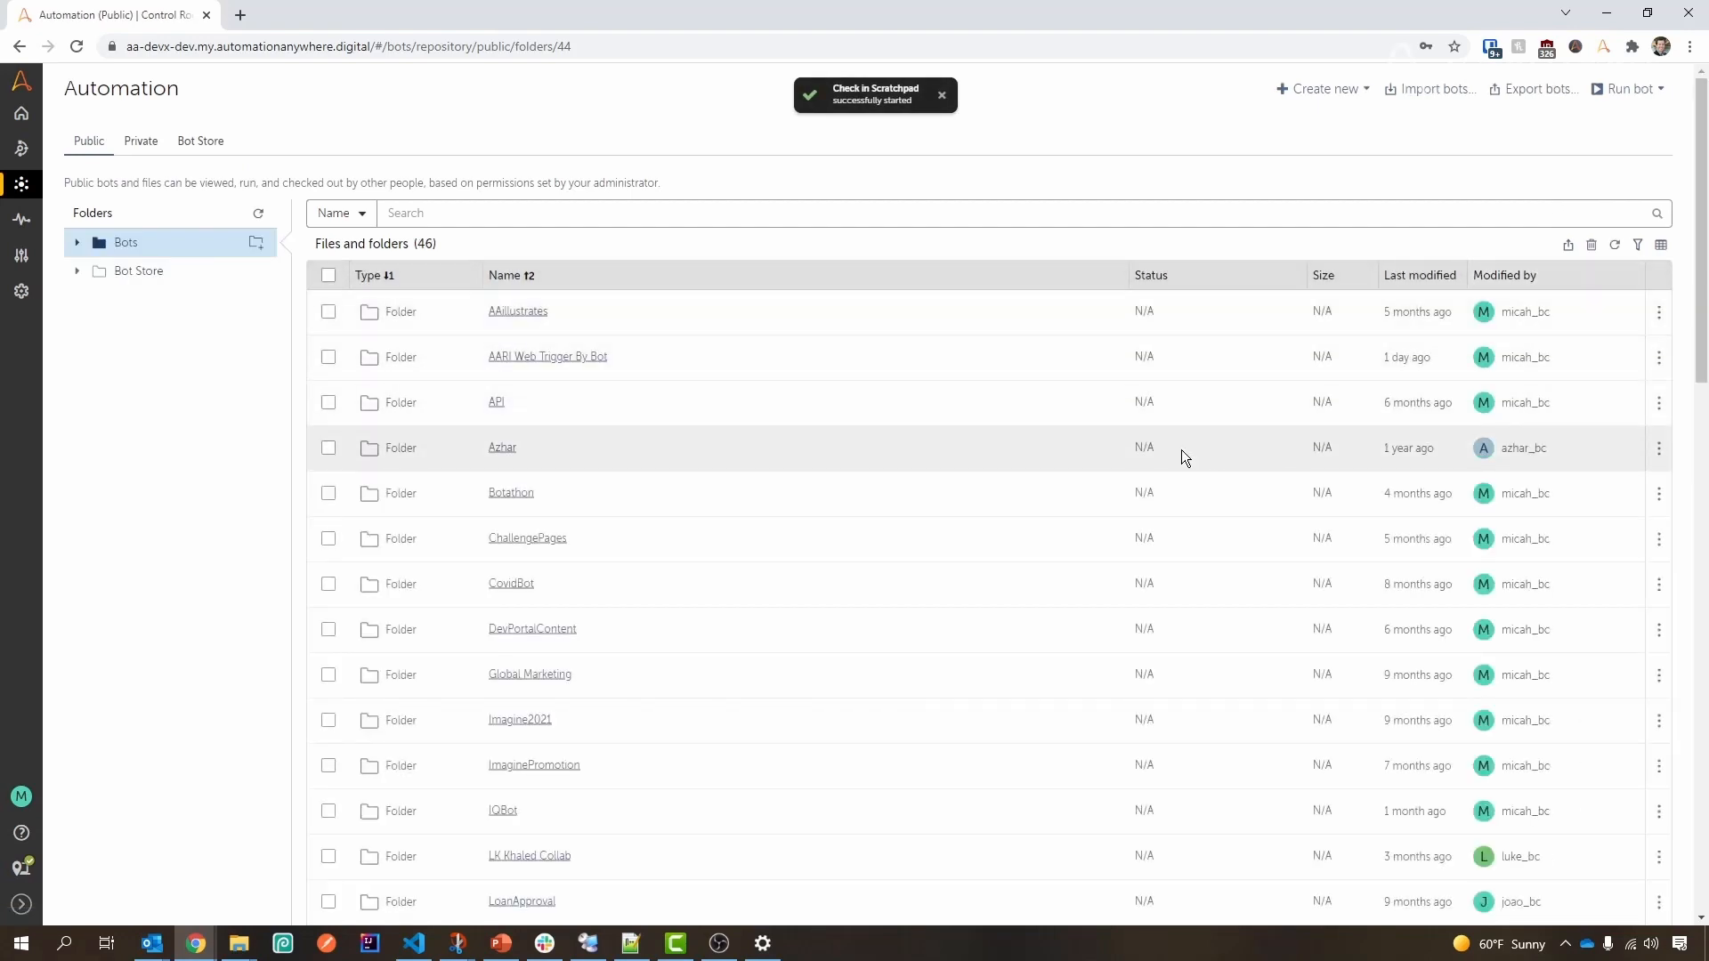
pyautogui.scroll(-3)
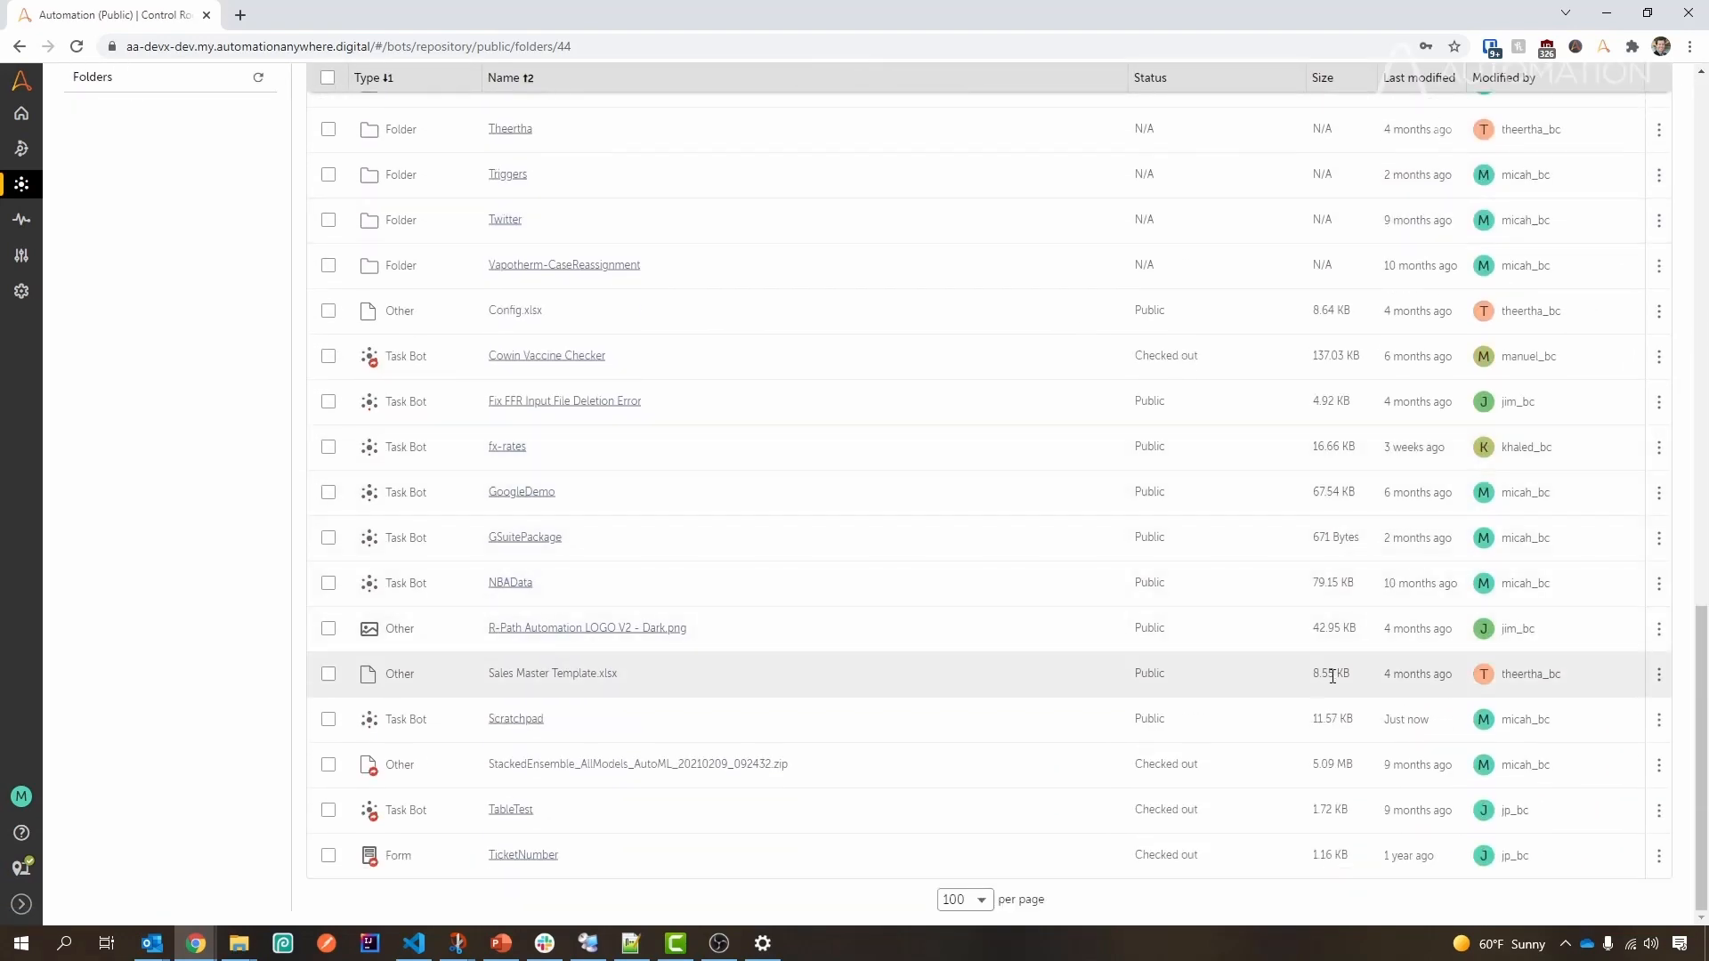
pyautogui.moveTo(1237, 723)
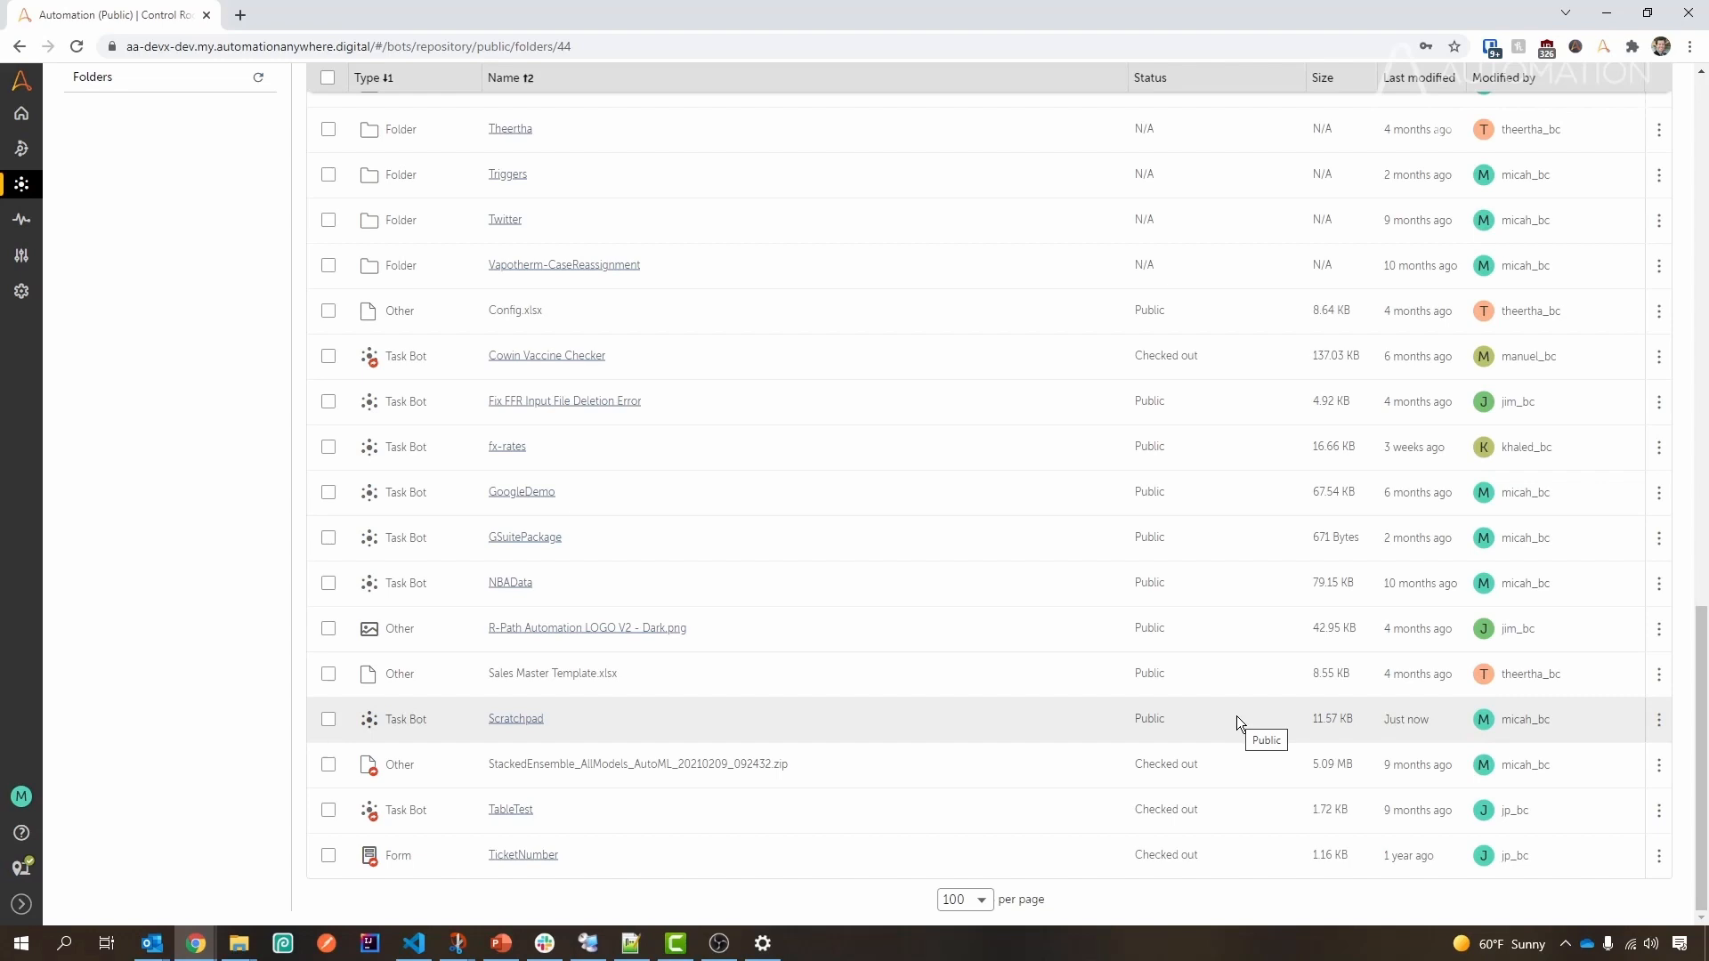
pyautogui.moveTo(1356, 742)
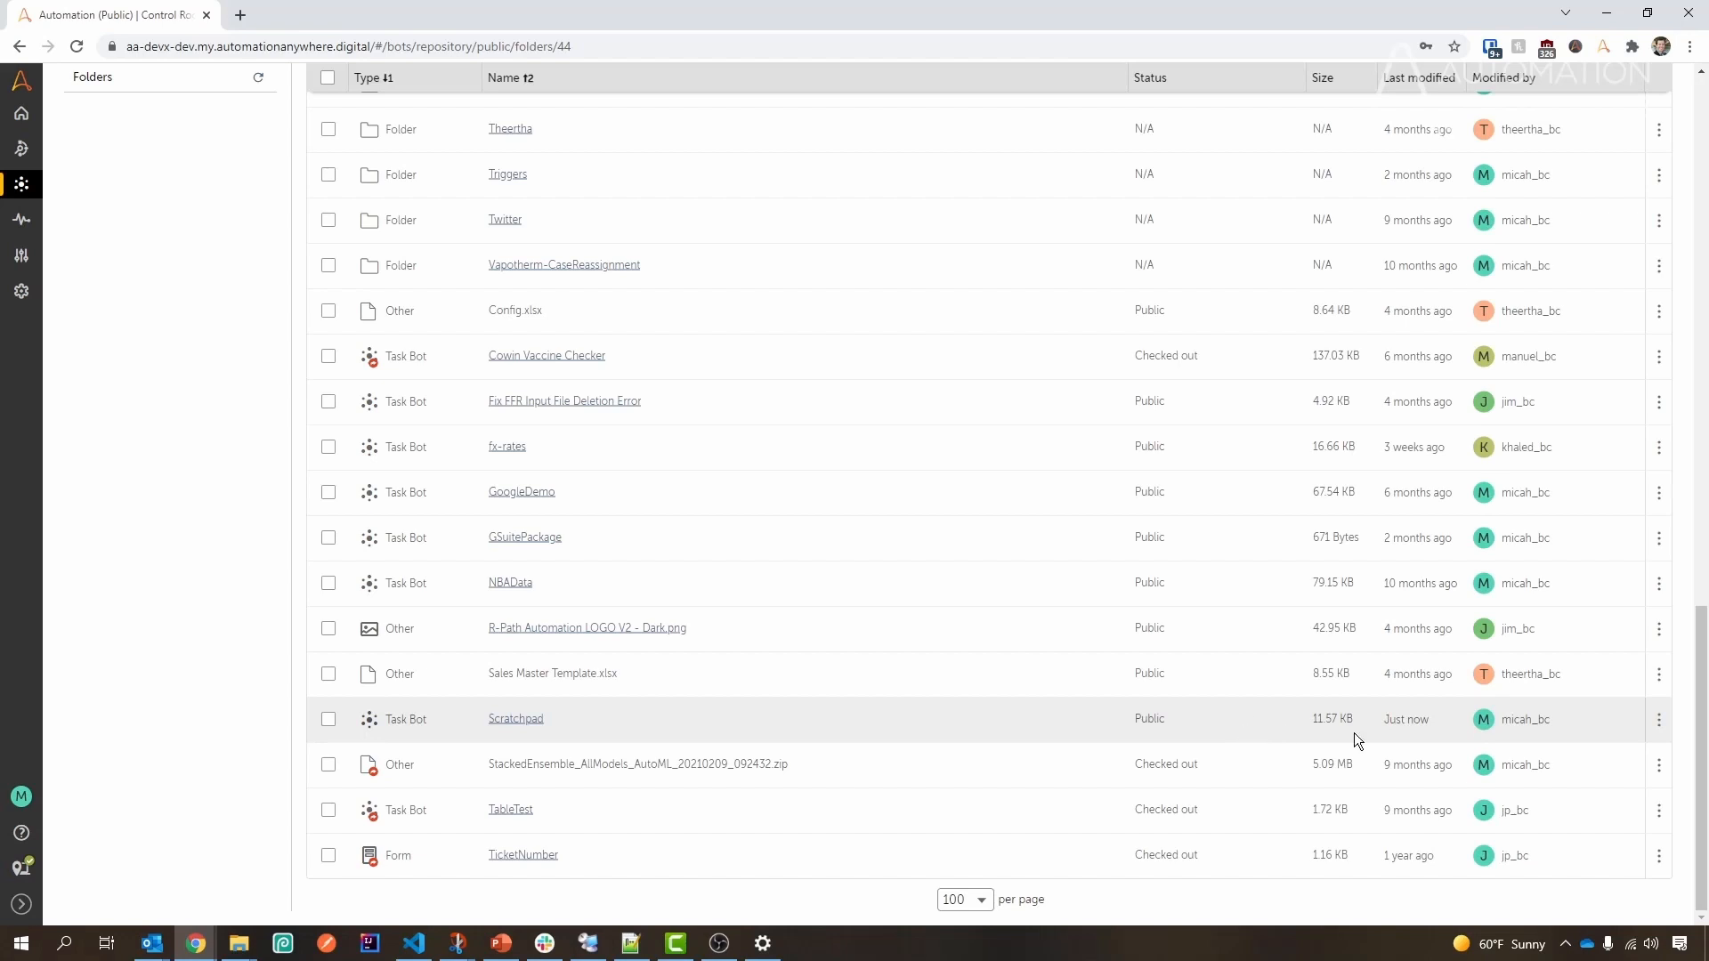
pyautogui.moveTo(1358, 742)
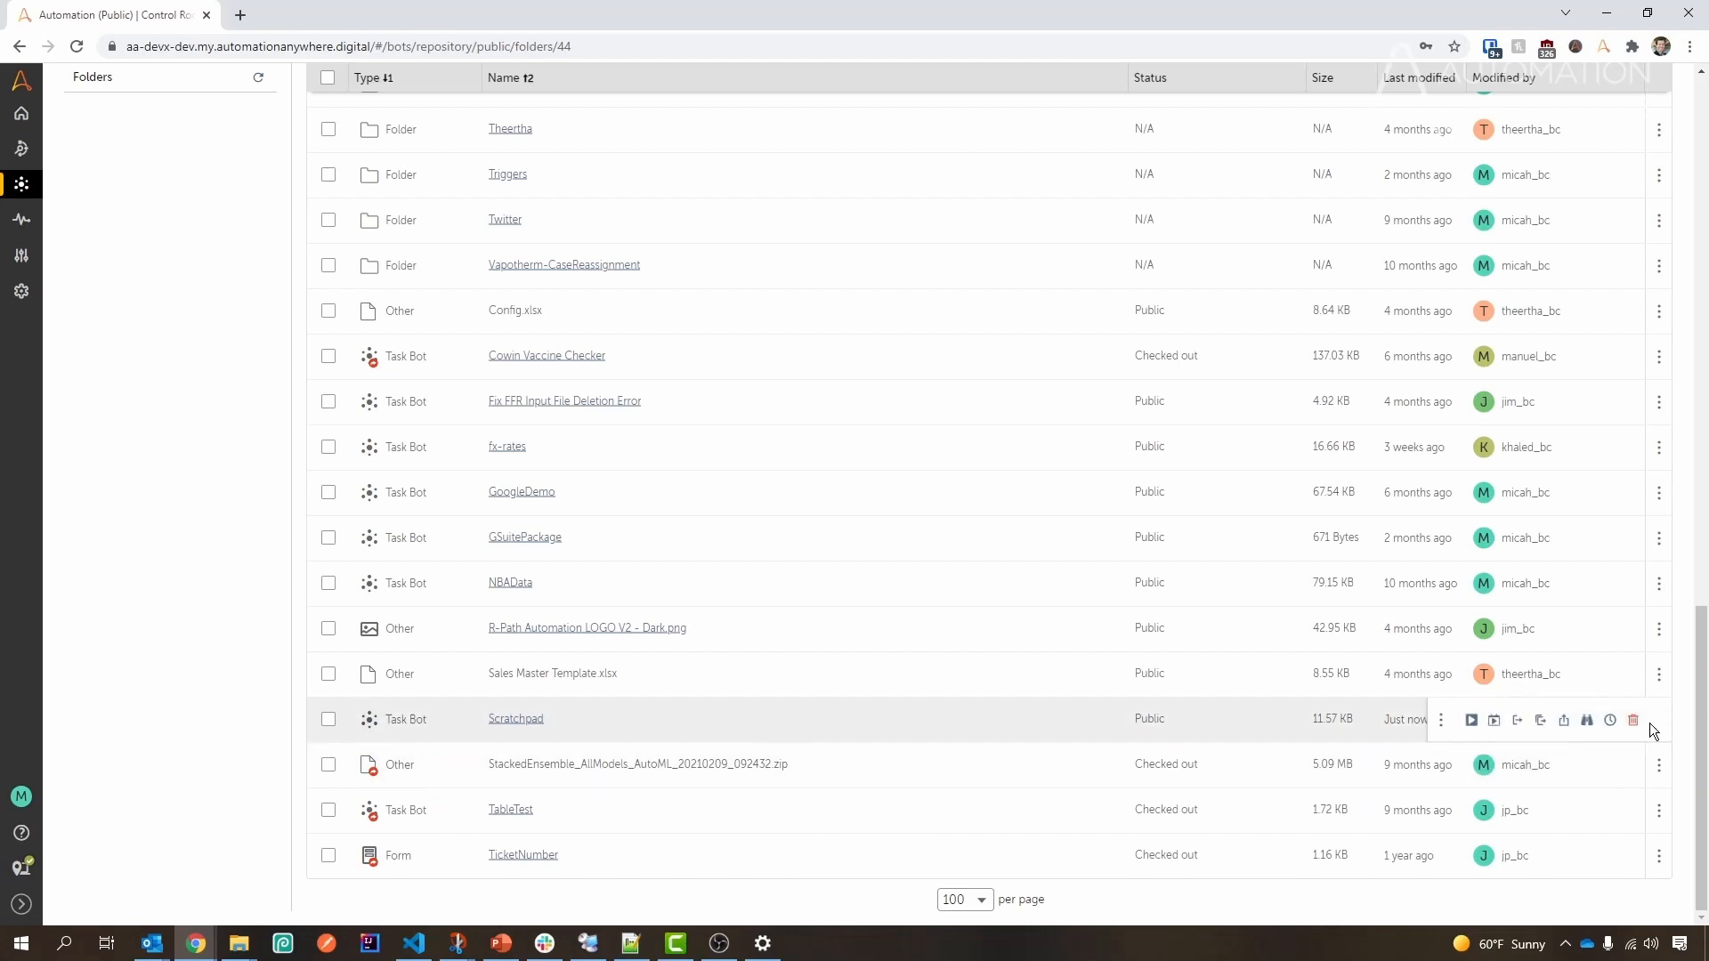
pyautogui.moveTo(1611, 720)
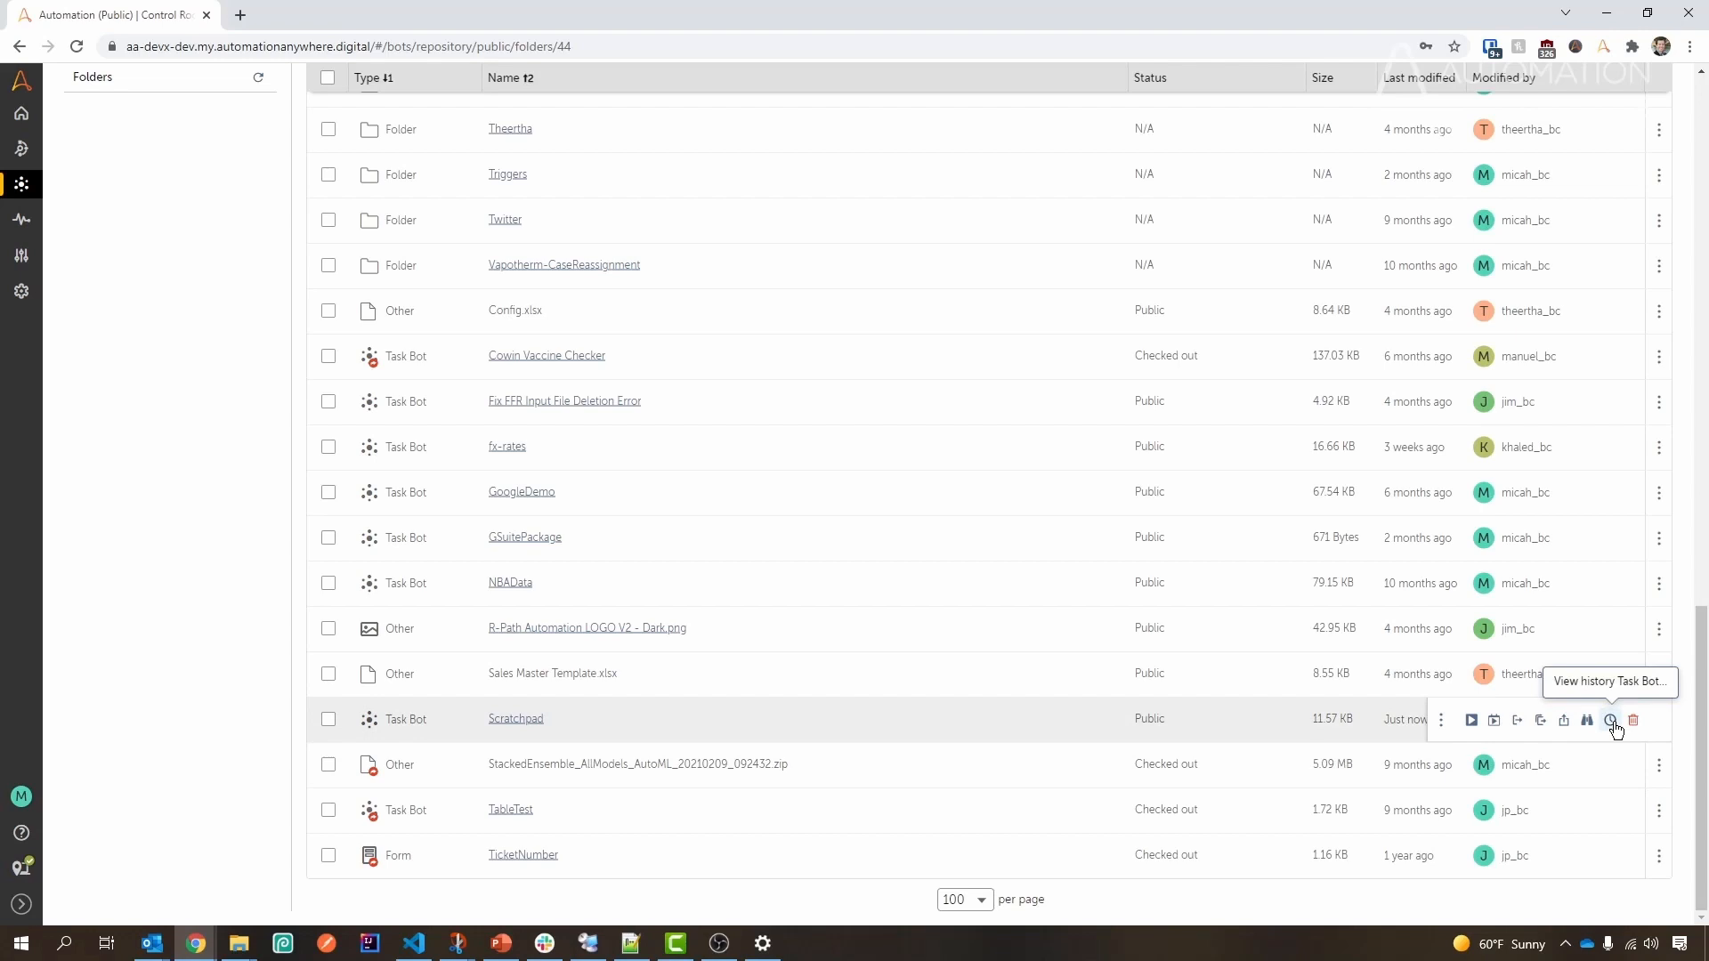
# Show Scratchpad's version history, with version 9 at the top
pyautogui.click(1613, 719)
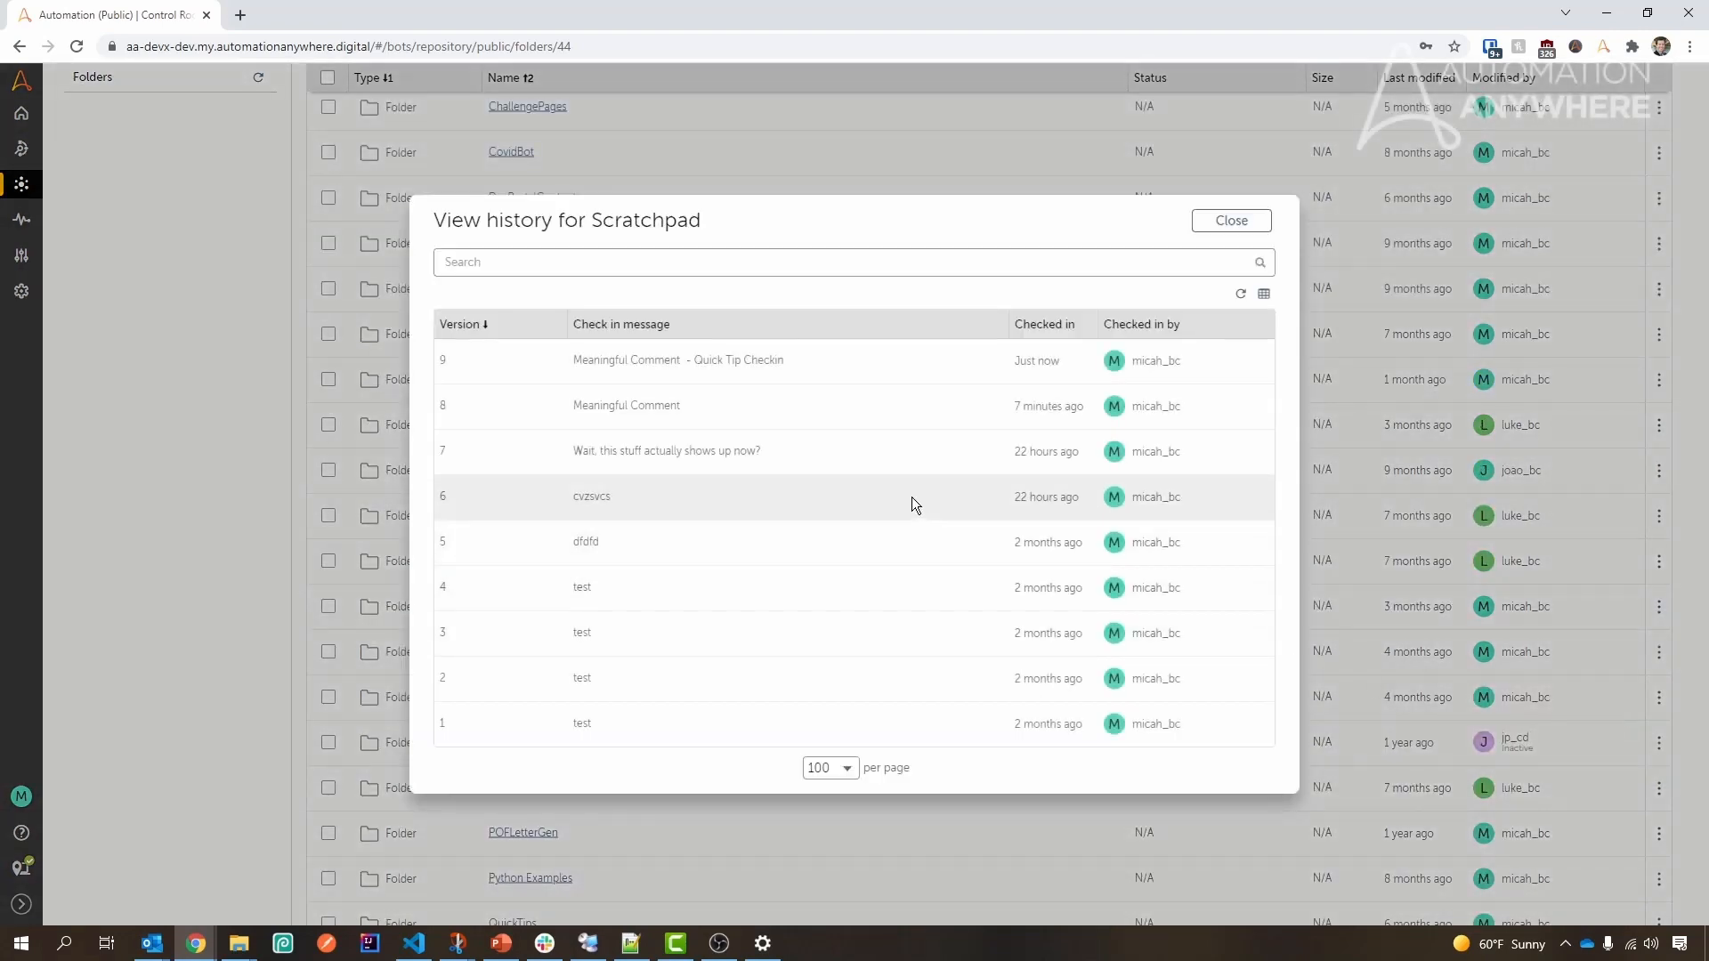
pyautogui.moveTo(689, 362)
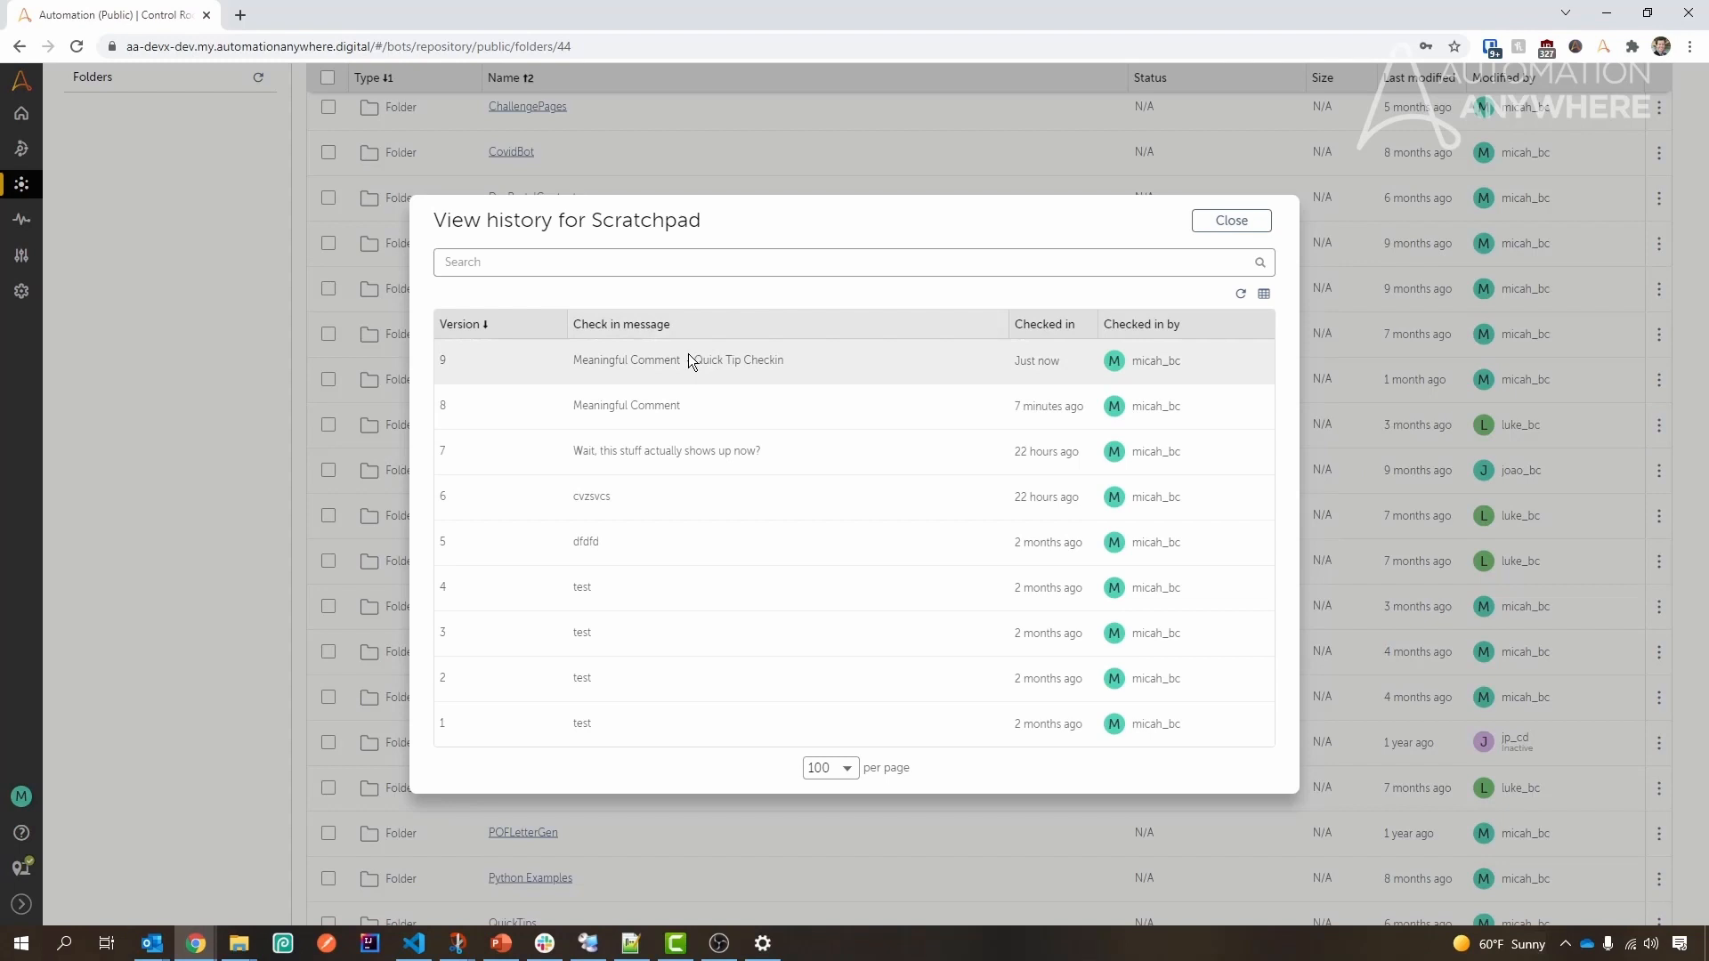
pyautogui.moveTo(622, 382)
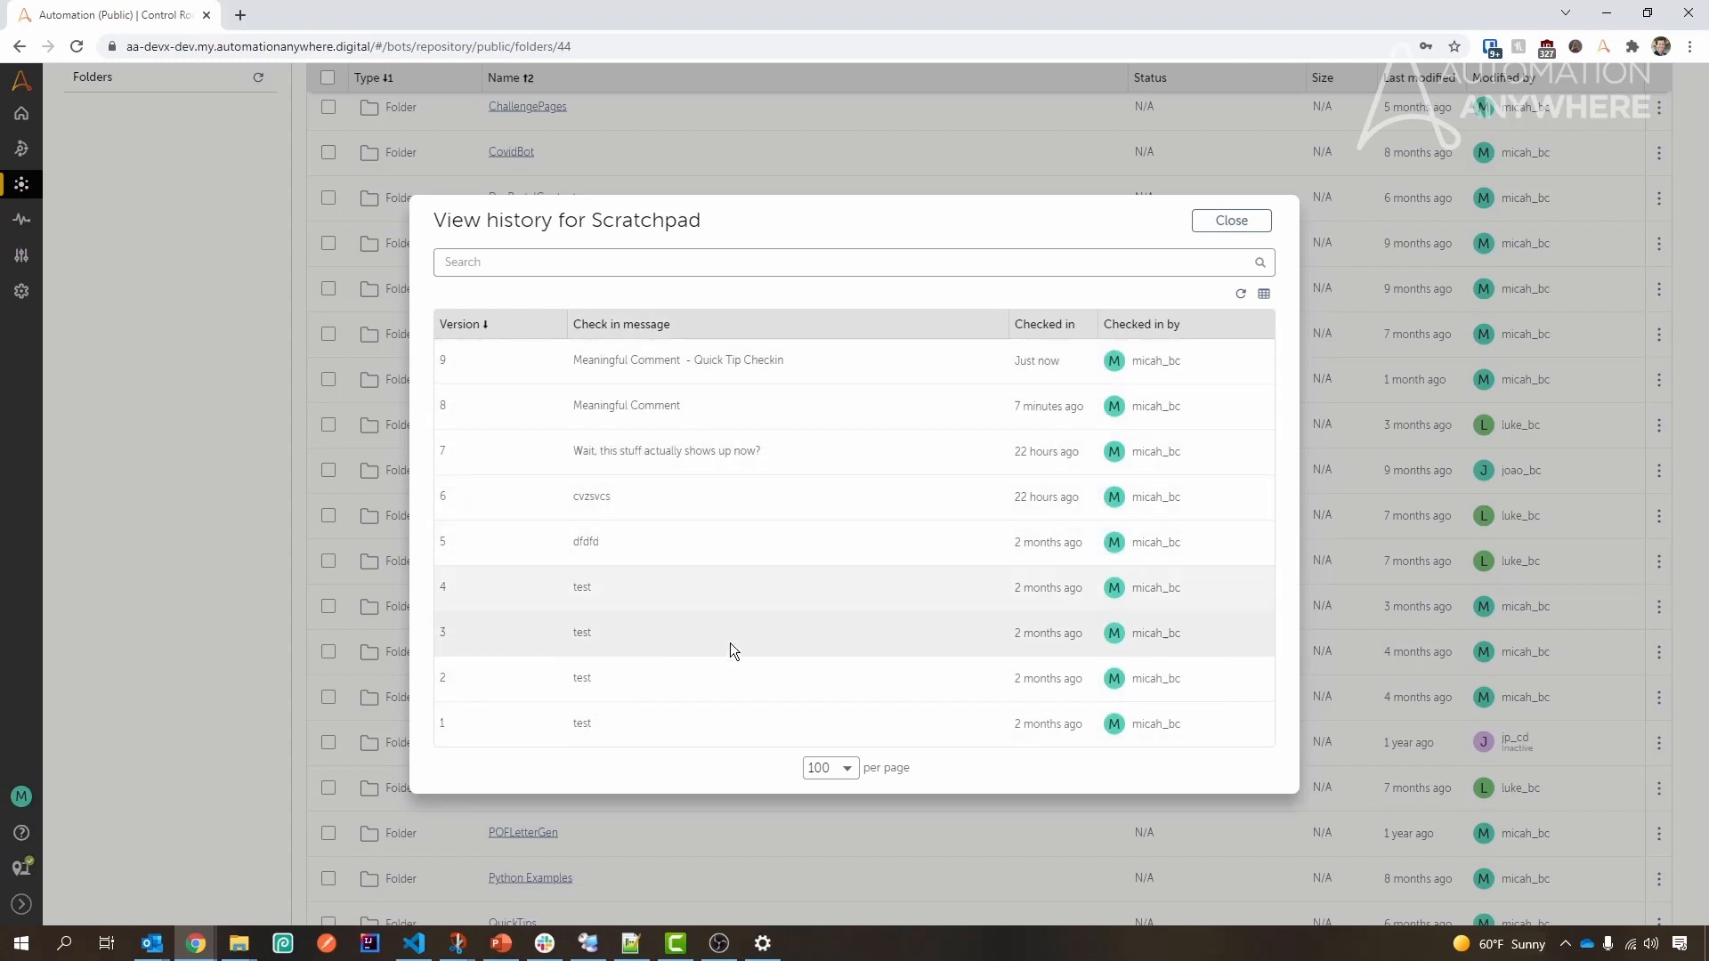
pyautogui.moveTo(963, 684)
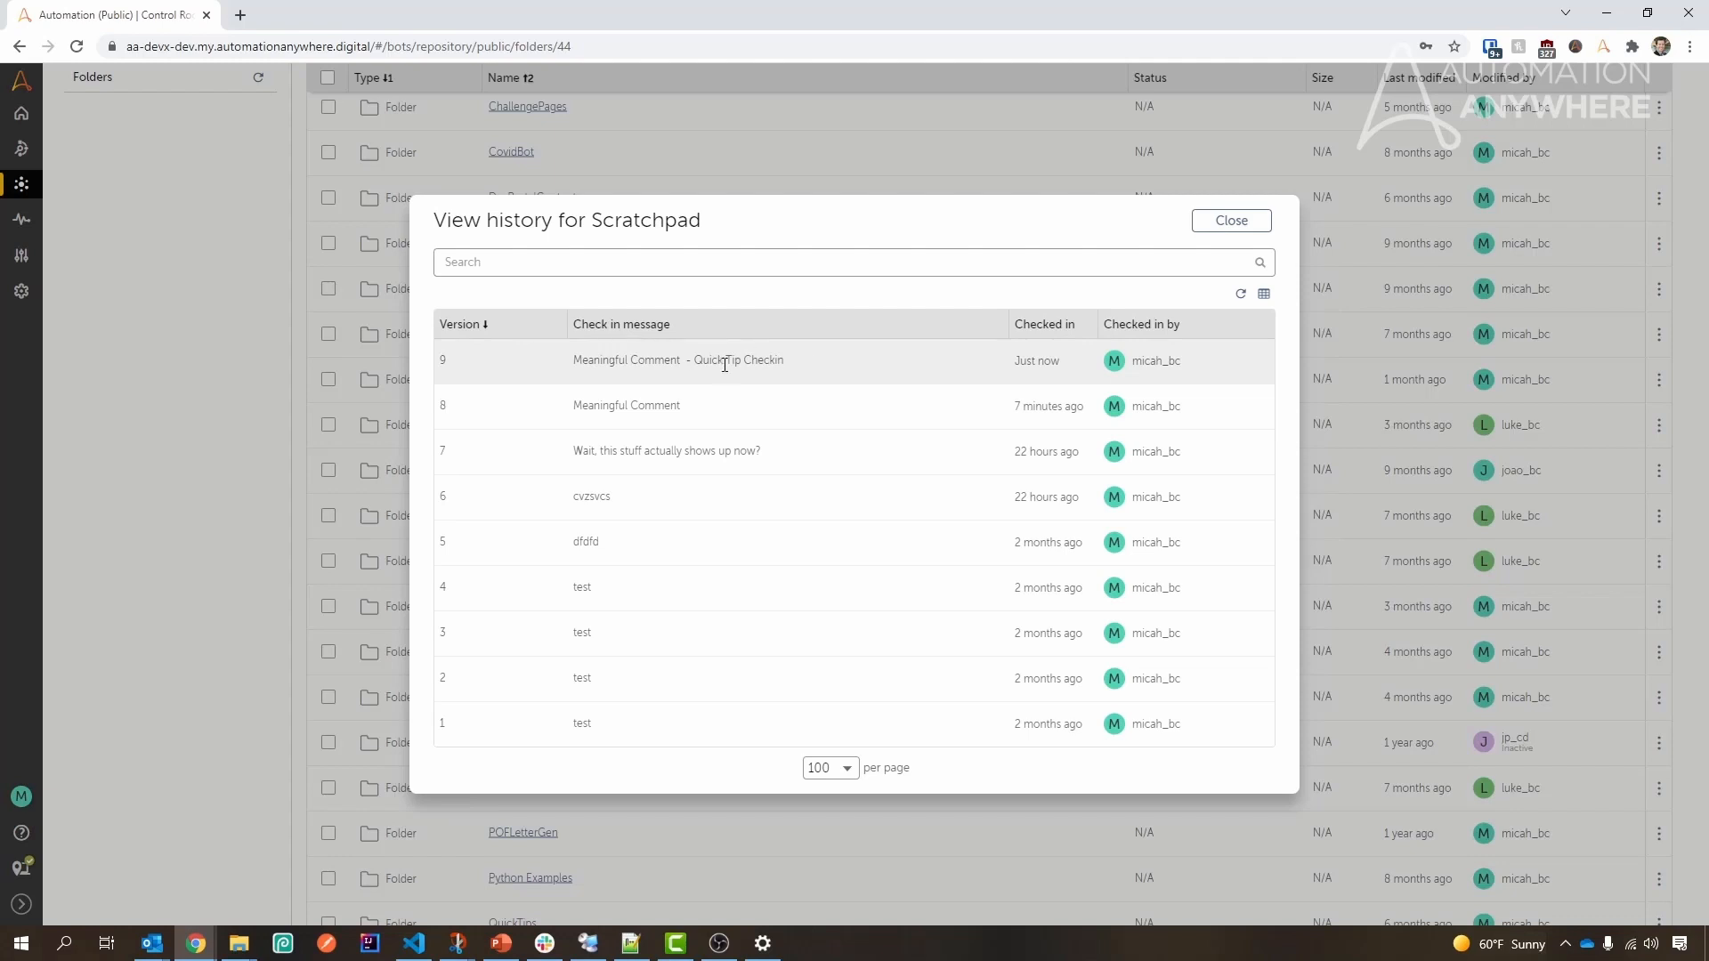
# Close the history and start checking out Scratchpad at version 4
pyautogui.click(1229, 220)
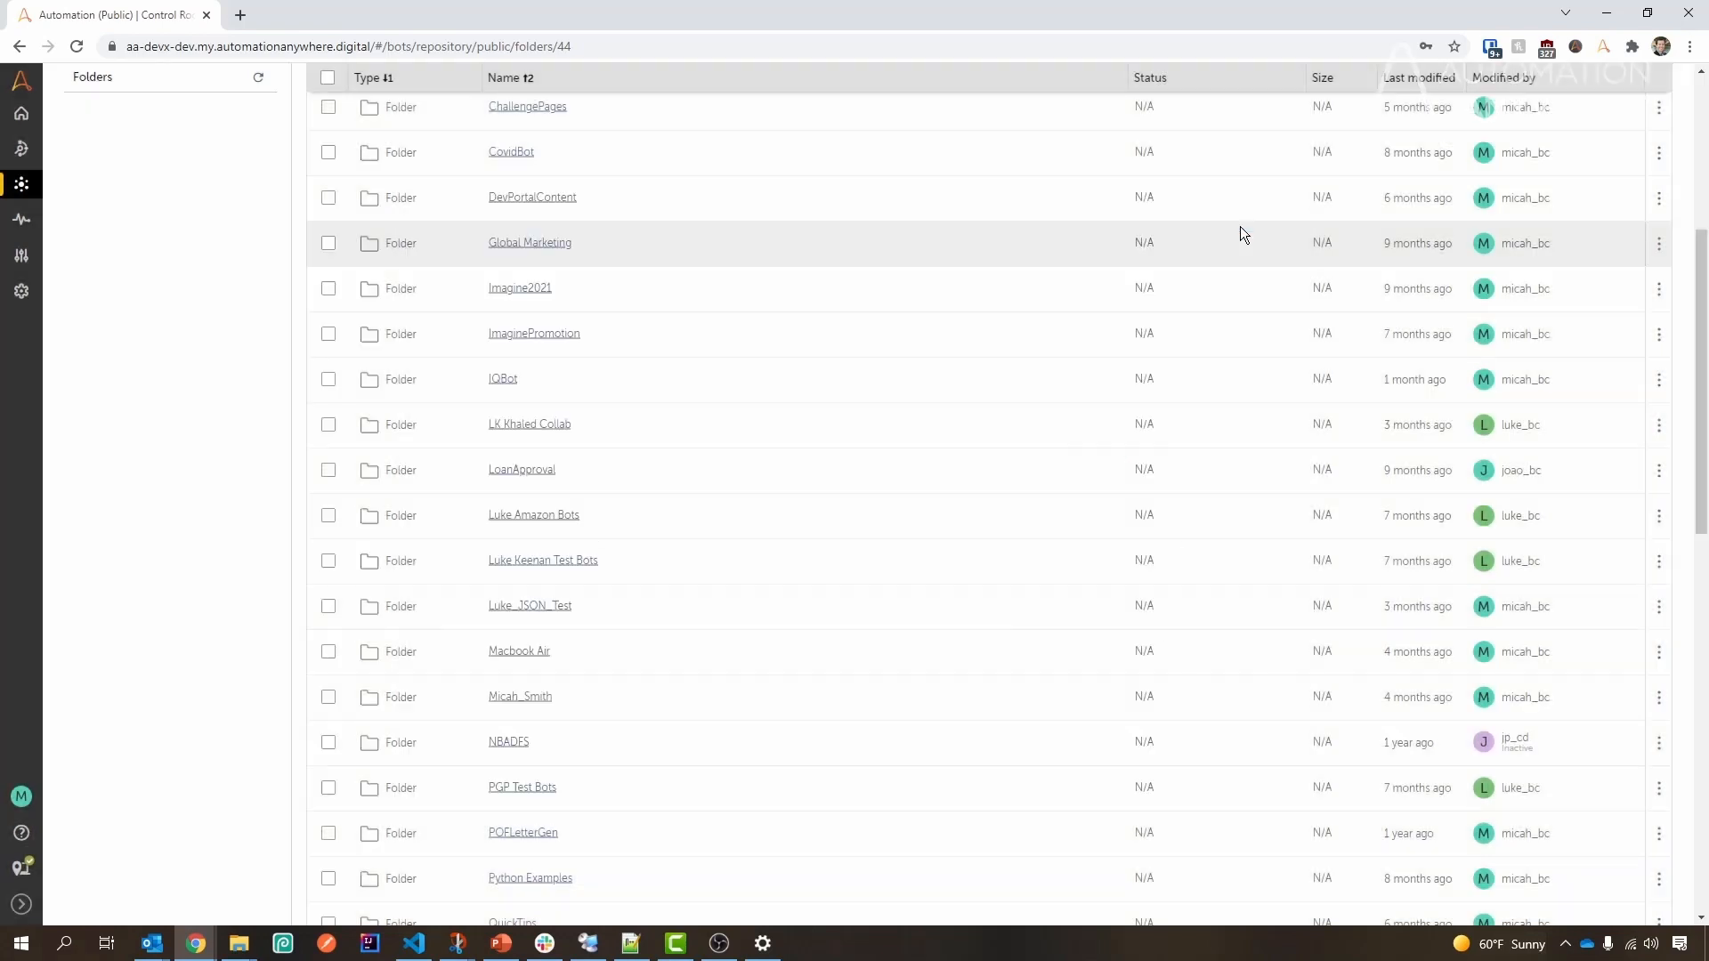
pyautogui.scroll(-3)
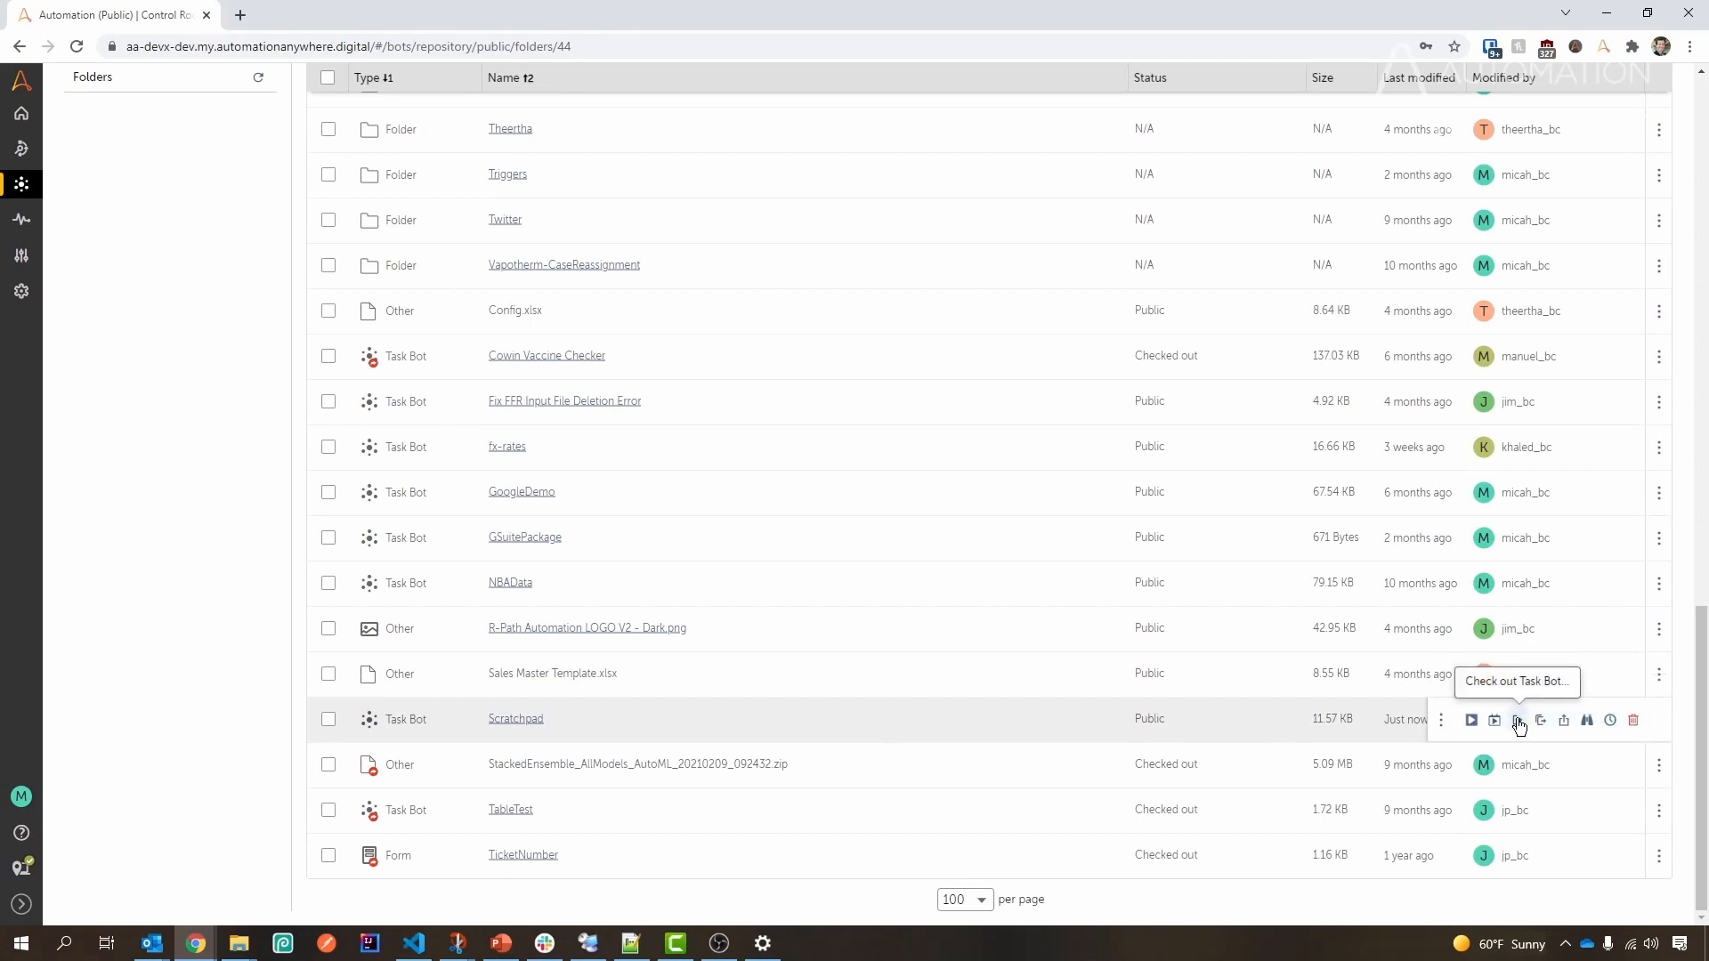
pyautogui.click(1516, 719)
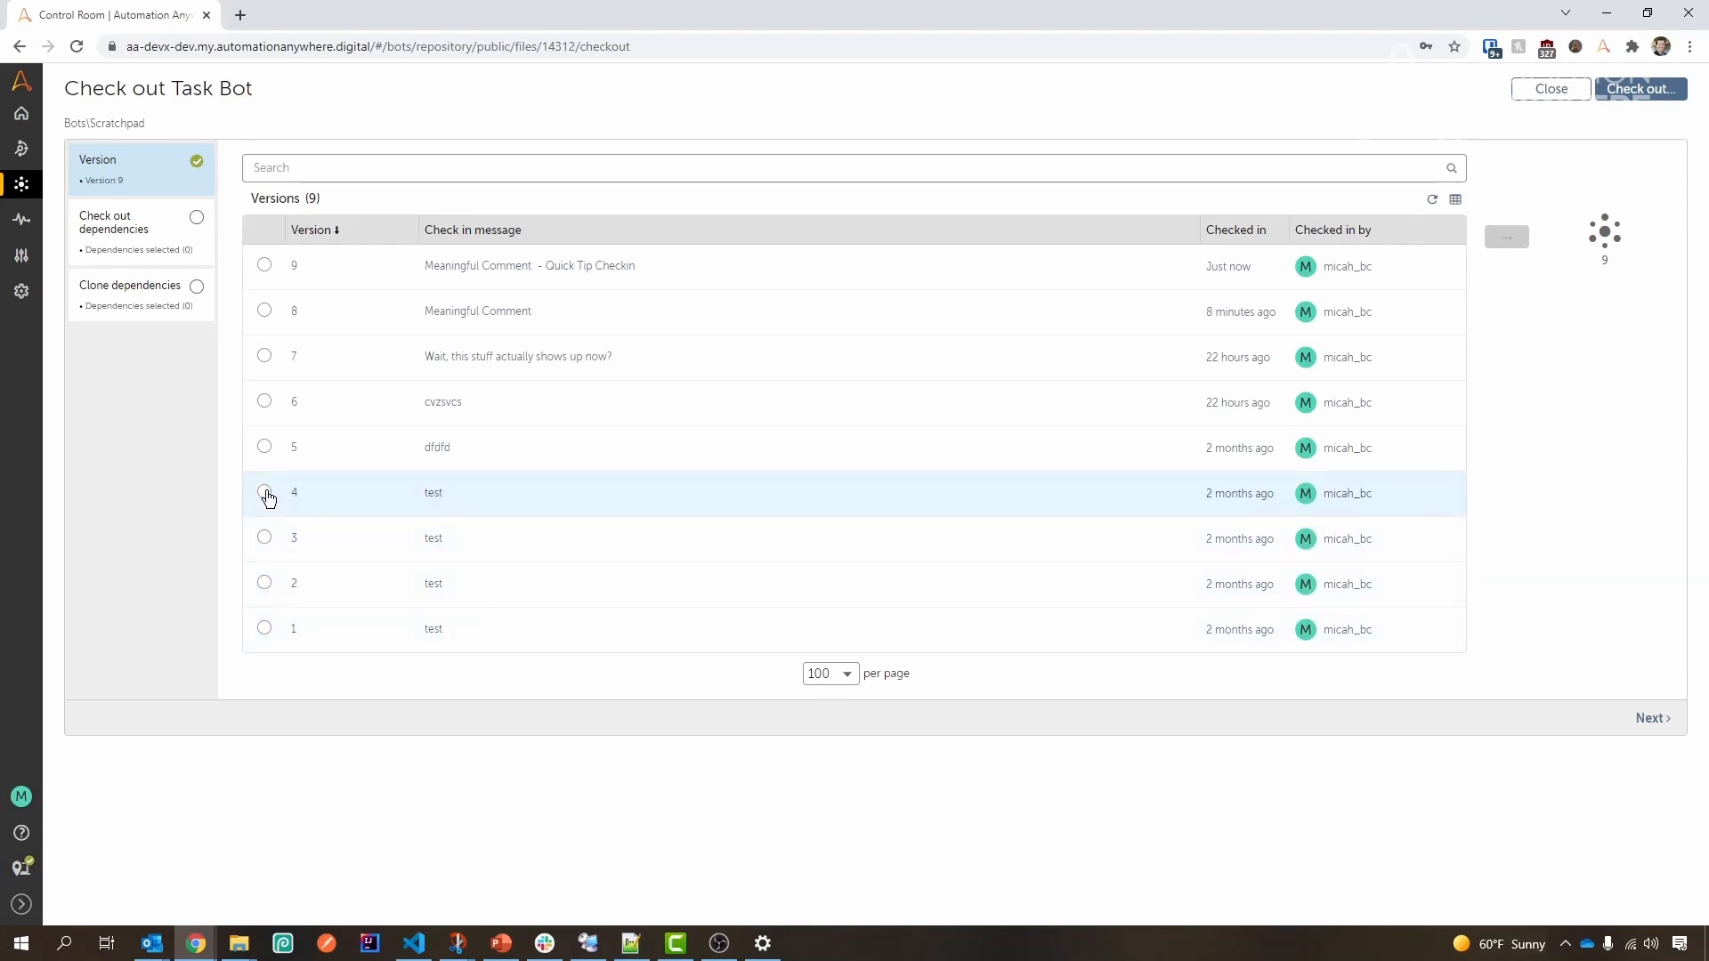
pyautogui.click(263, 491)
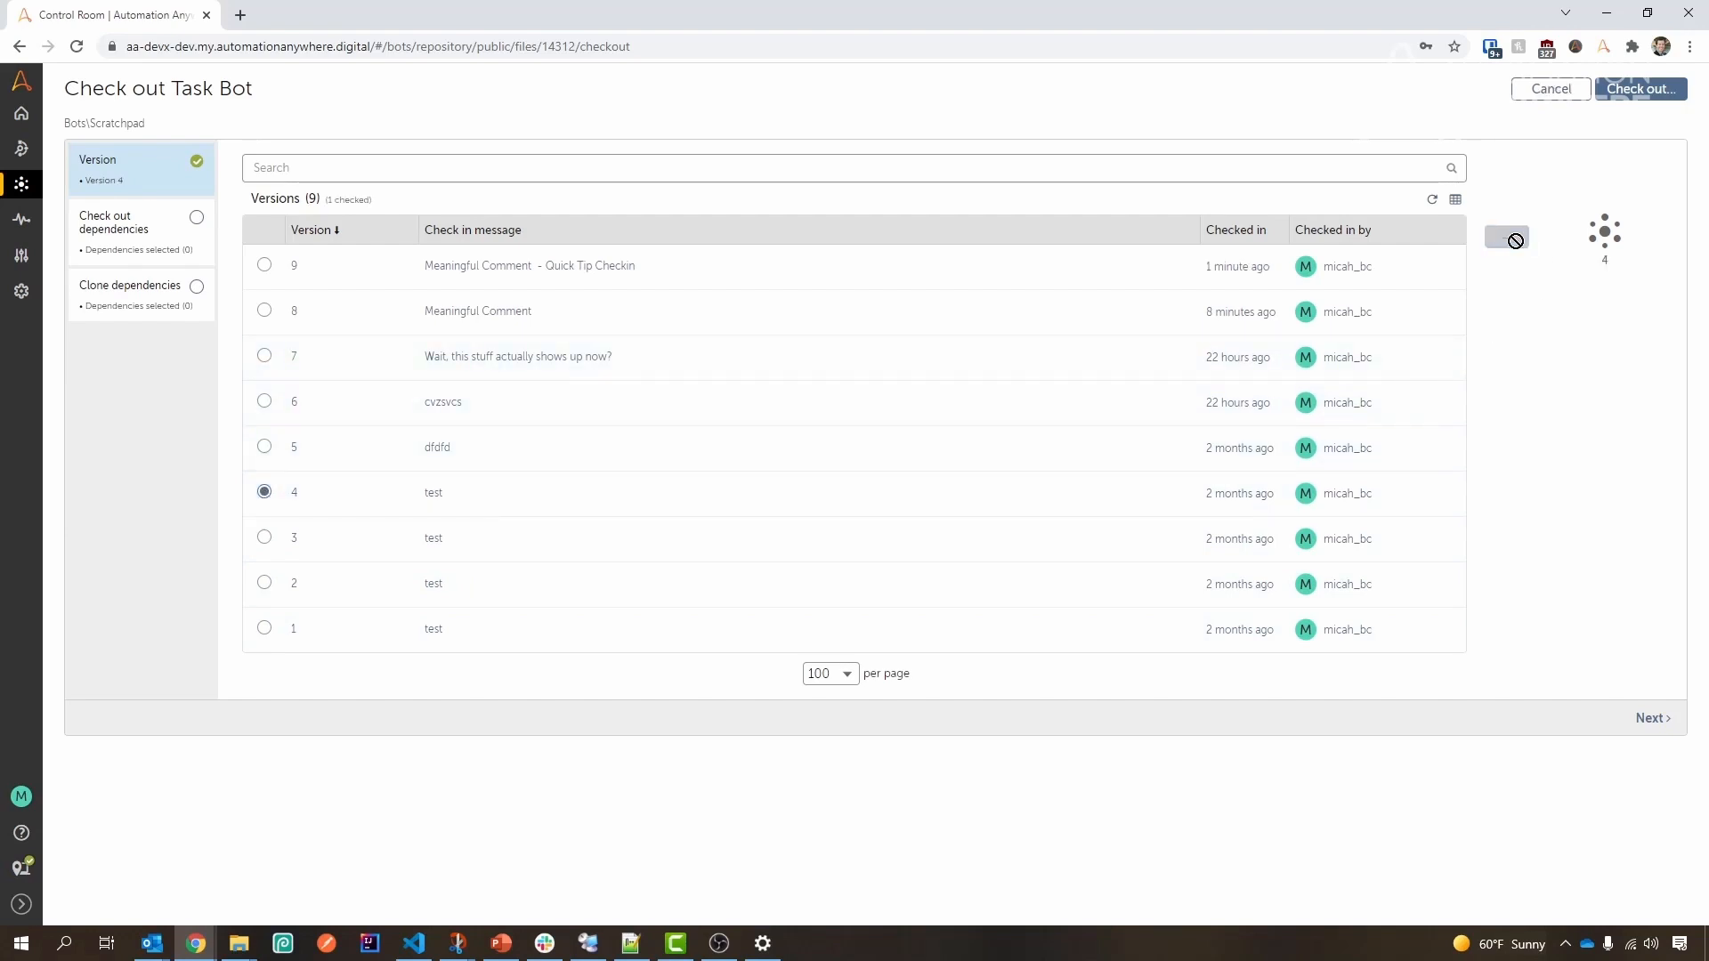
pyautogui.moveTo(1600, 269)
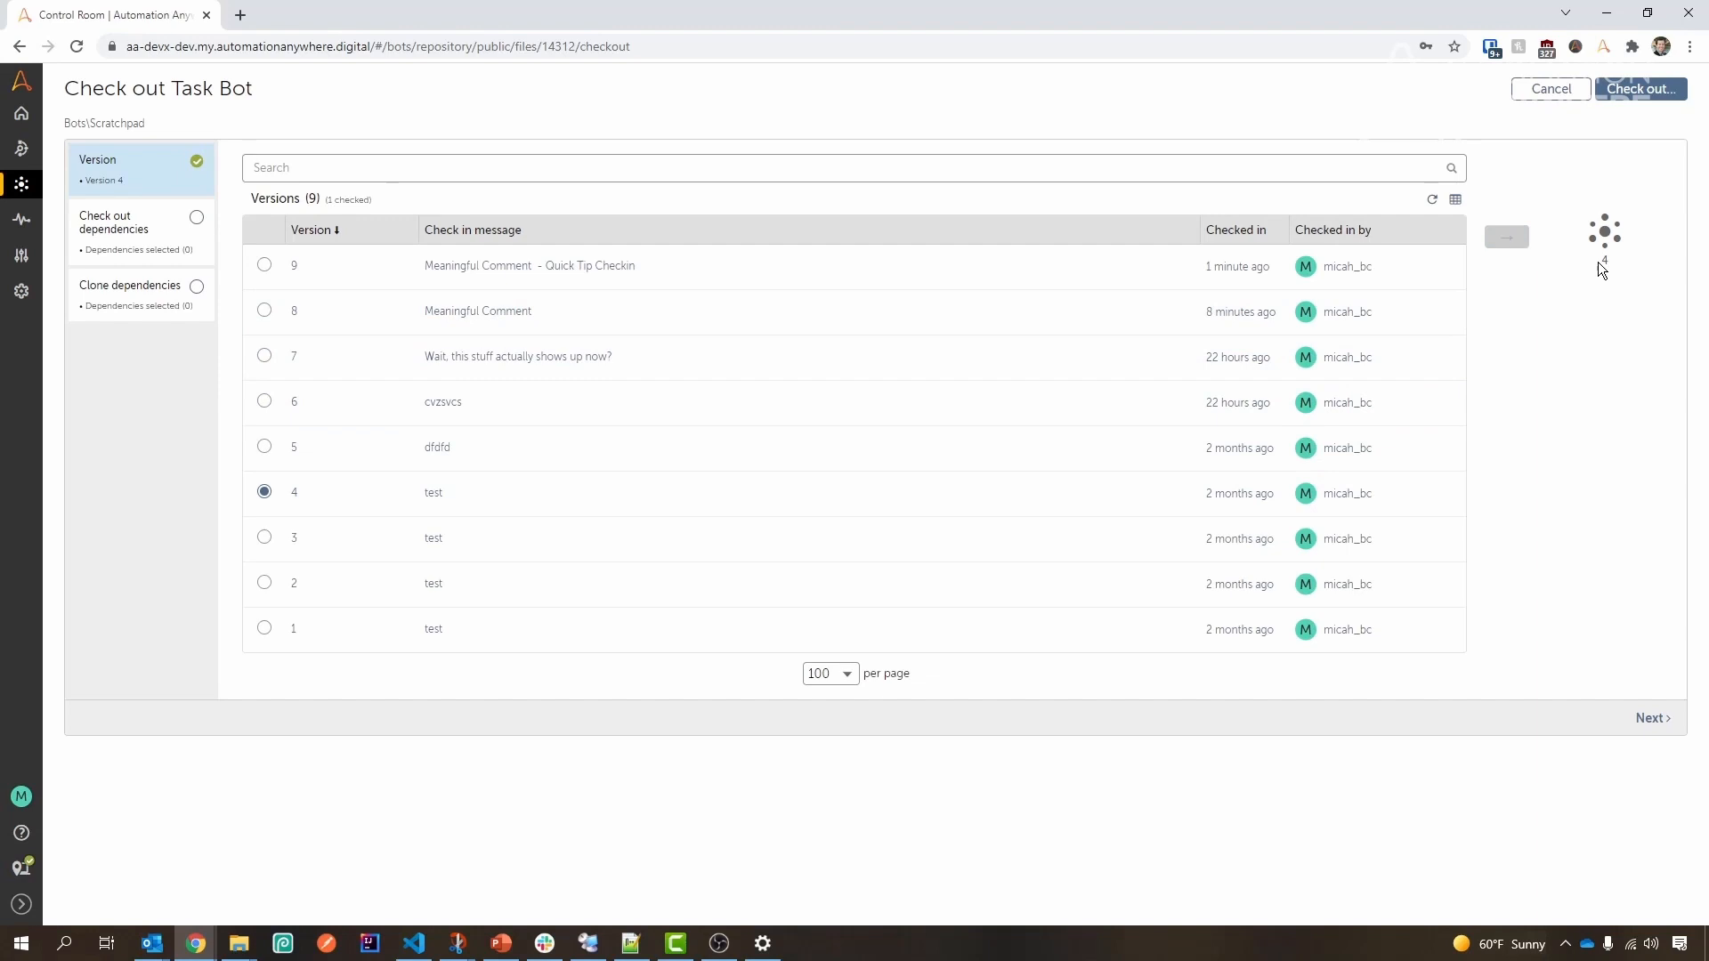
pyautogui.moveTo(314, 267)
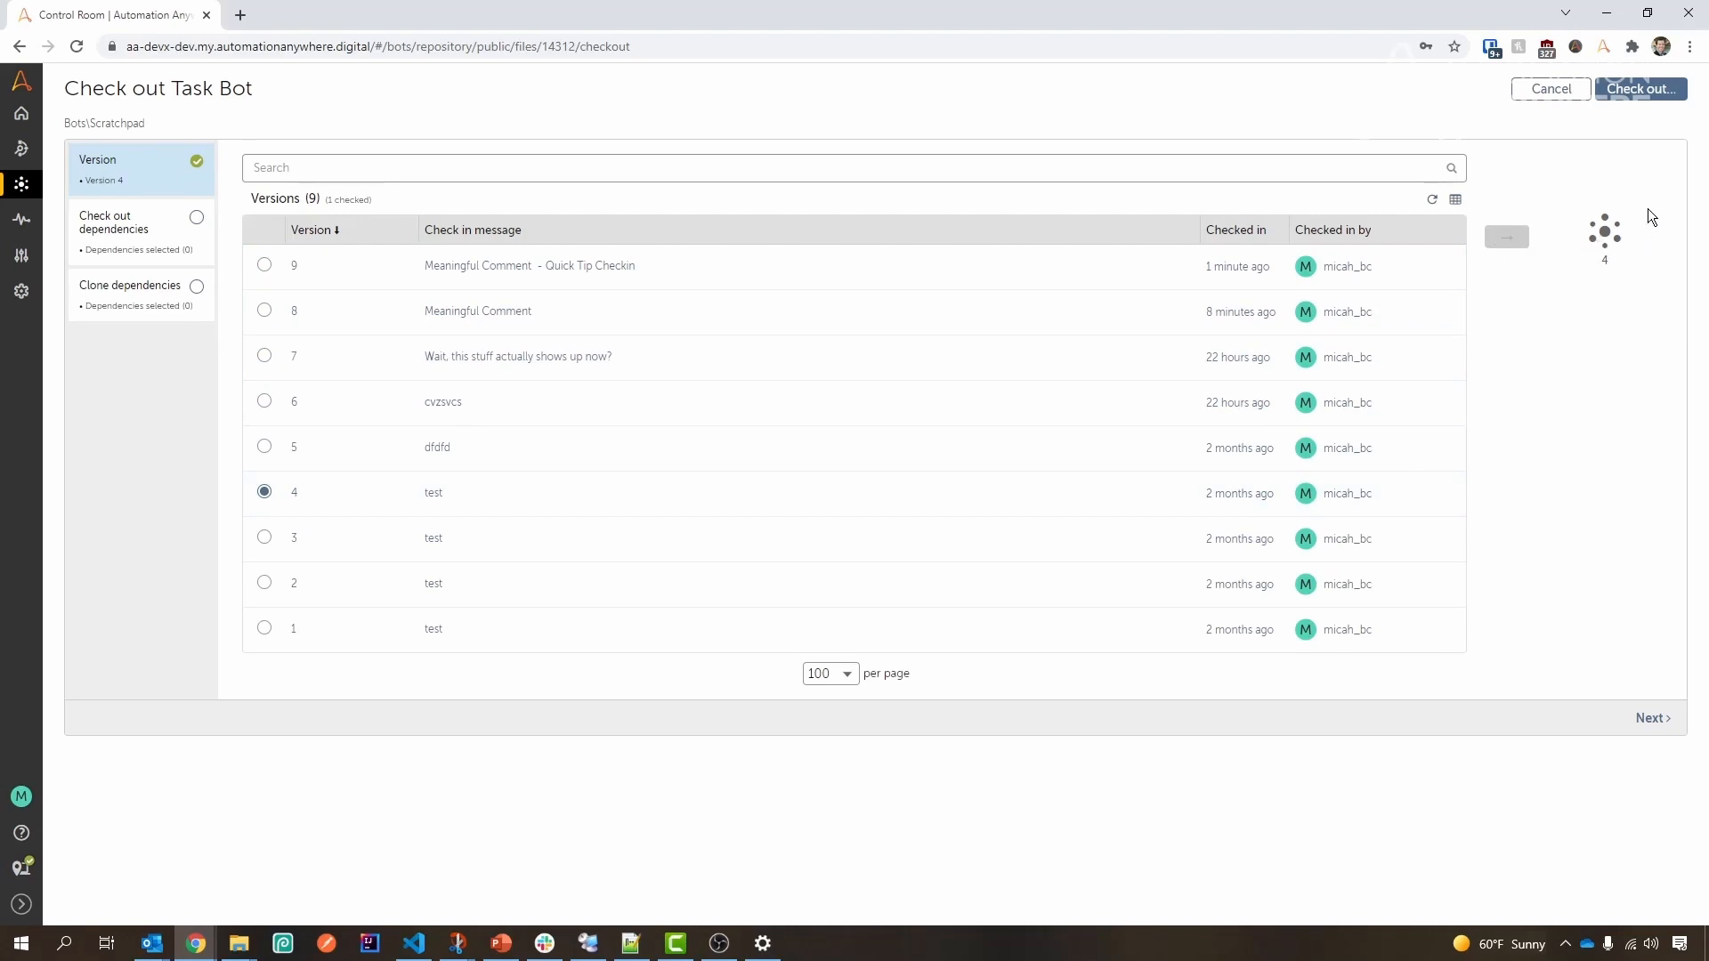
# Confirm the version 4 checkout and review Scratchpad in the Edit Task Bot view
pyautogui.click(1640, 88)
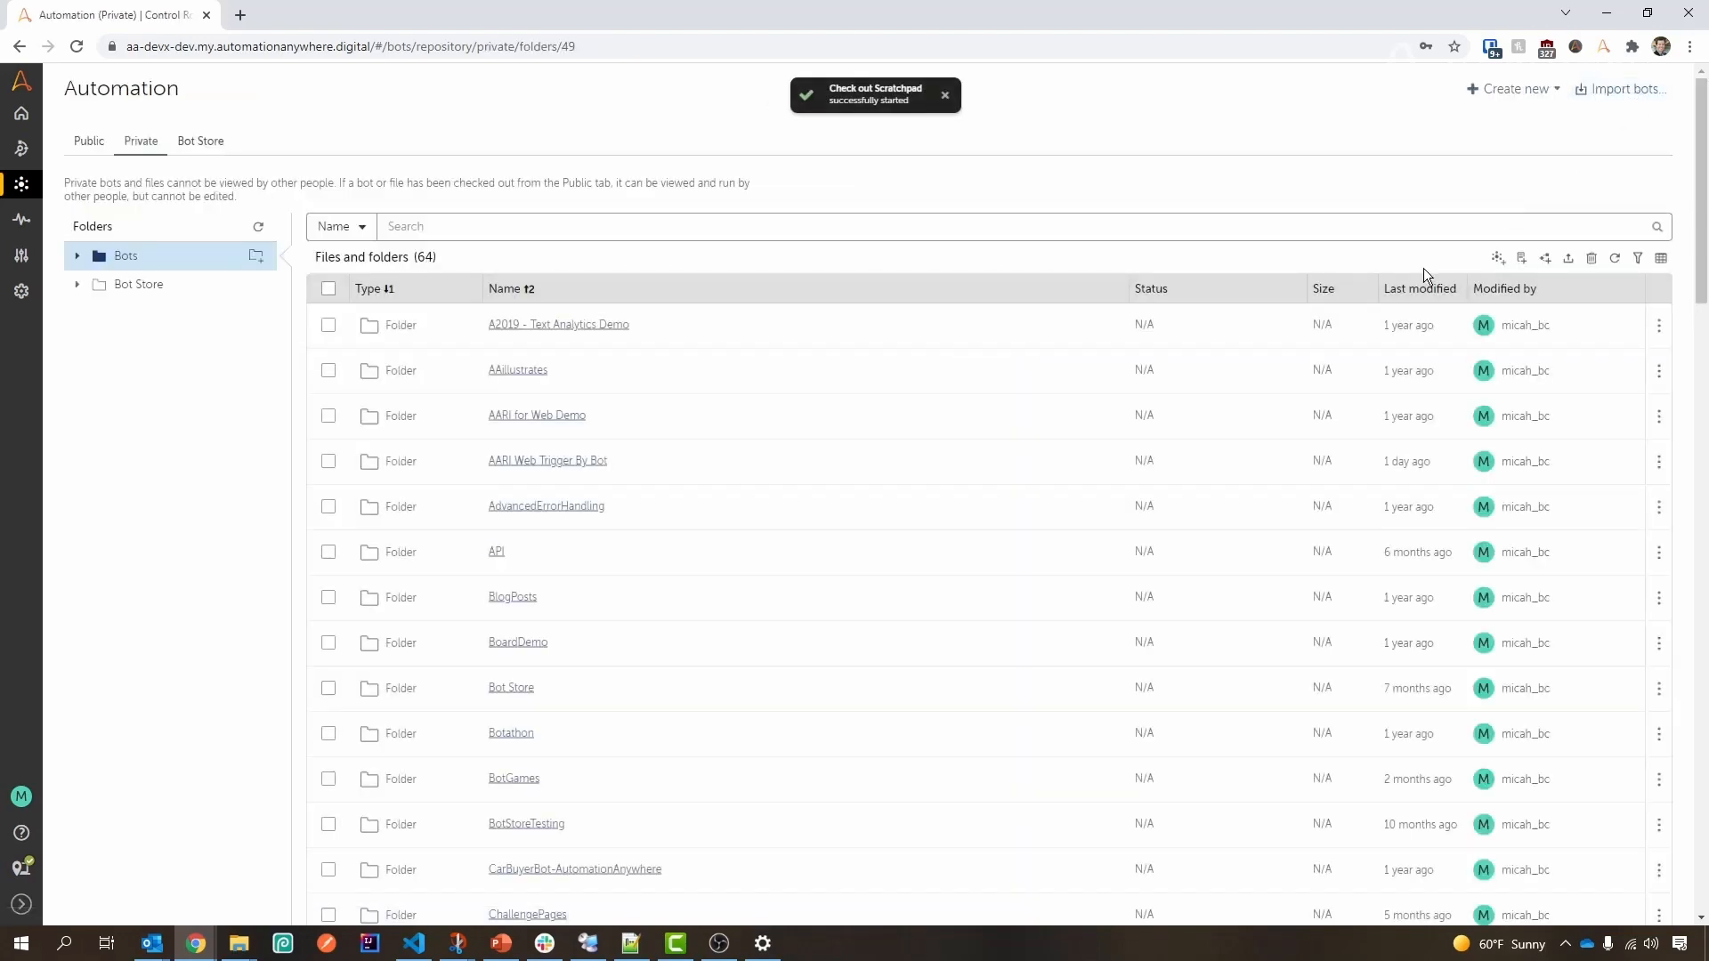
pyautogui.scroll(-3)
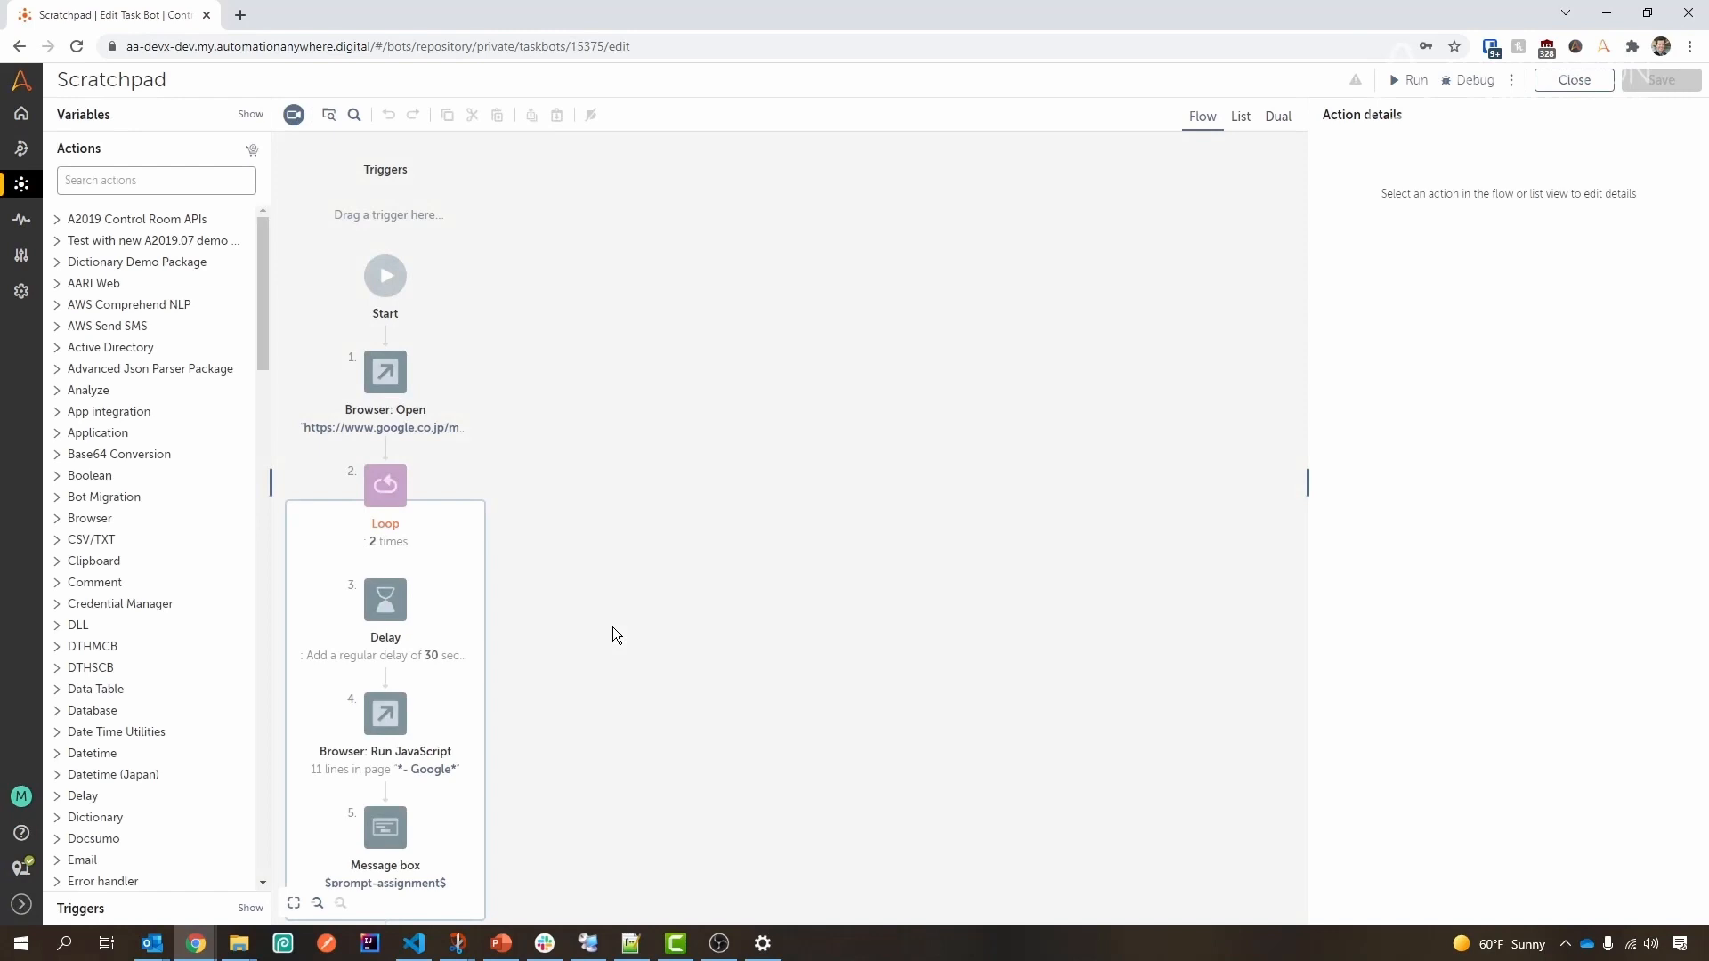
pyautogui.scroll(-3)
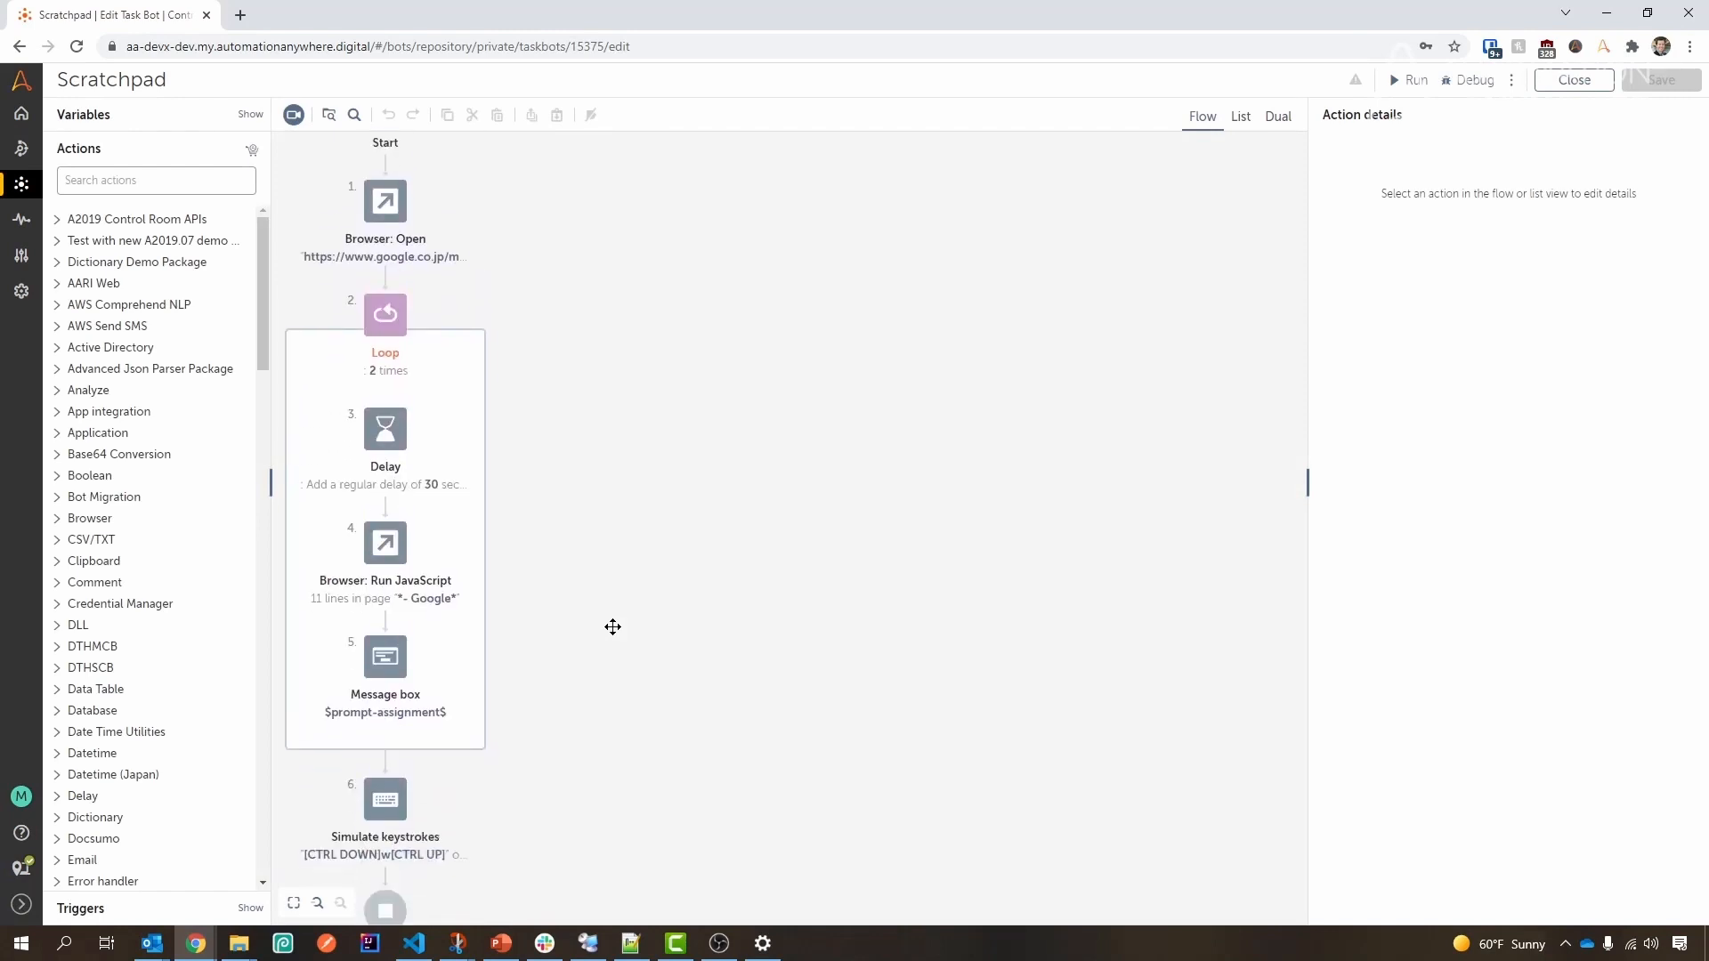
pyautogui.moveTo(1081, 500)
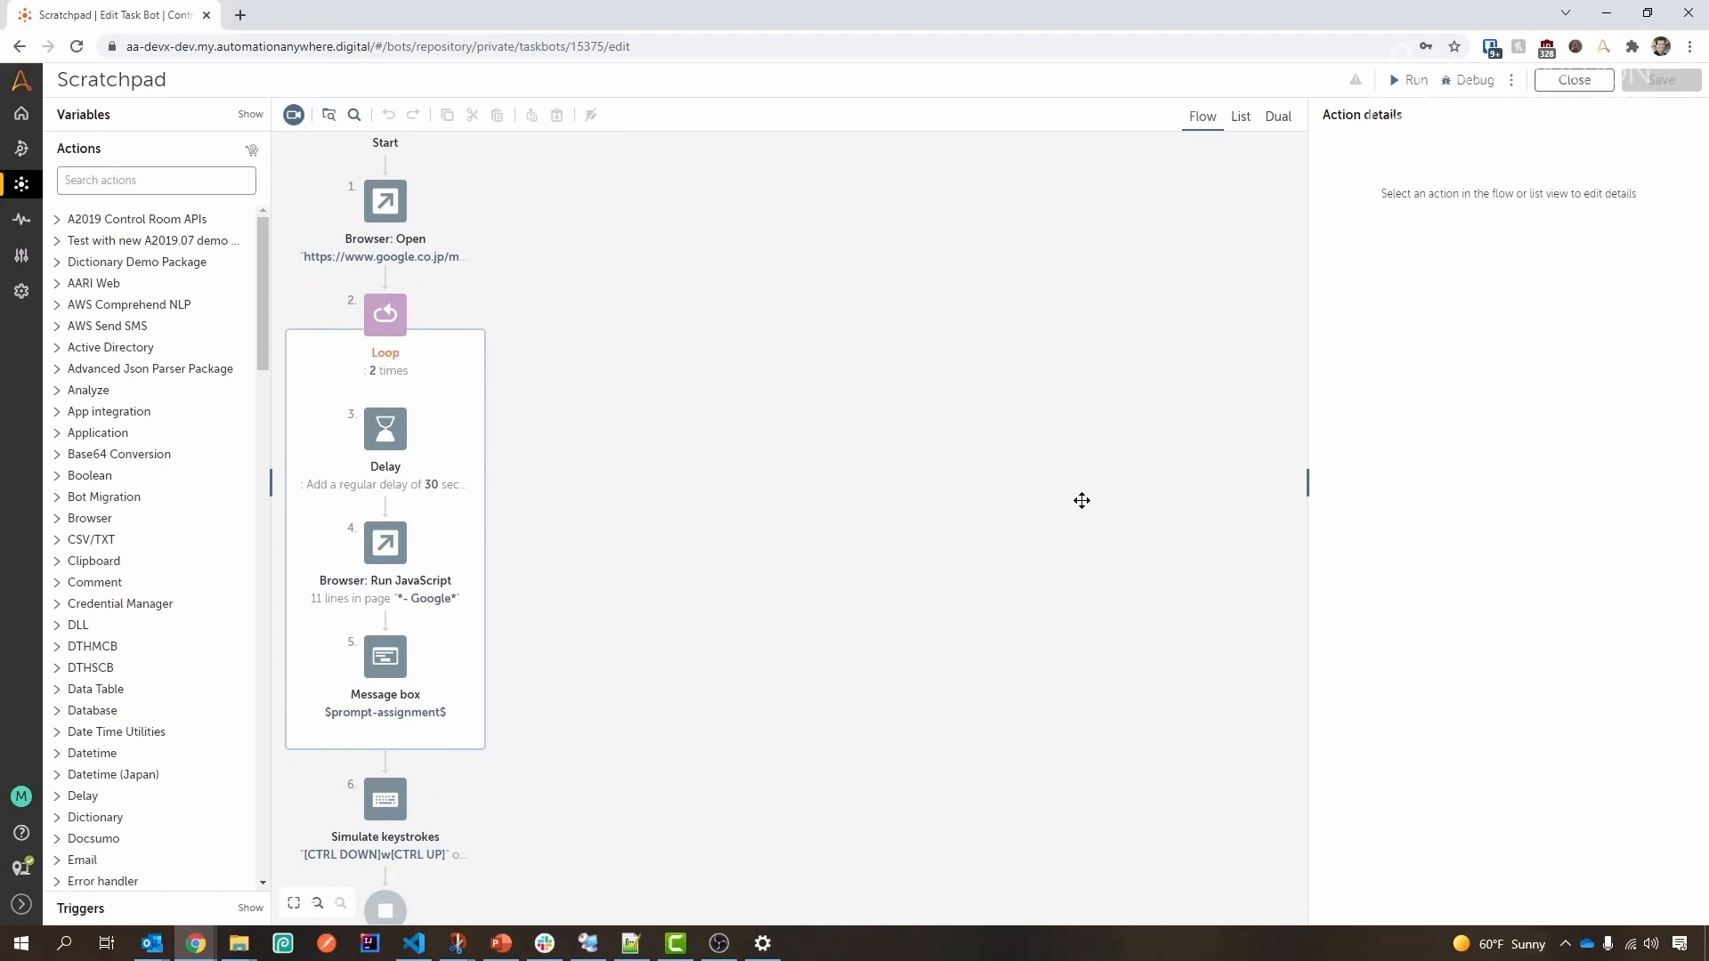